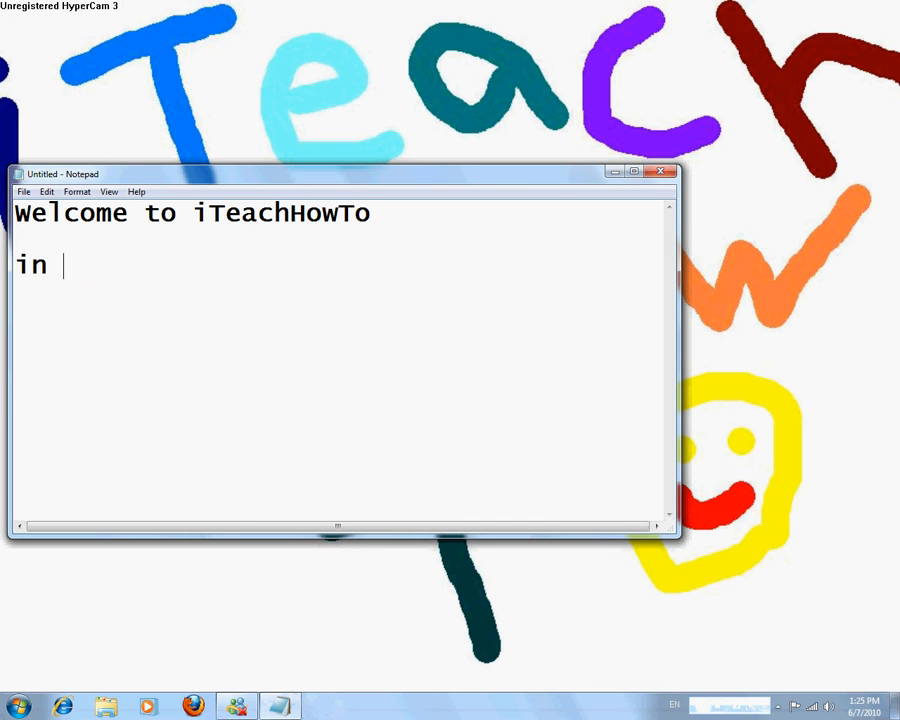
Write the intro: this tutorial teaches closing your computer with a timer in a few simple steps.
text(this tutorial i am going)
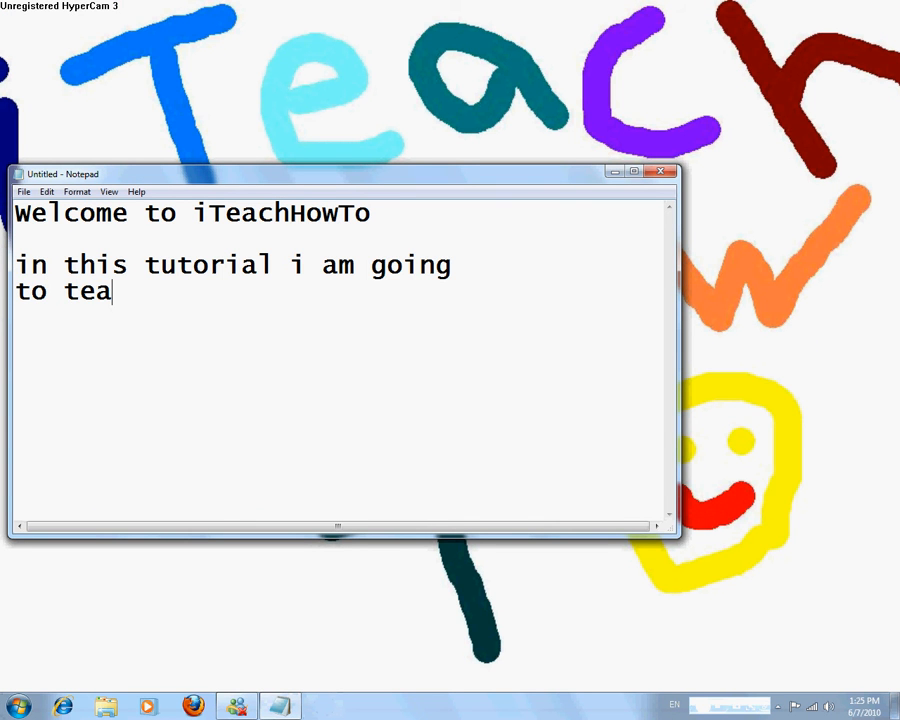
text(ch you how to cl)
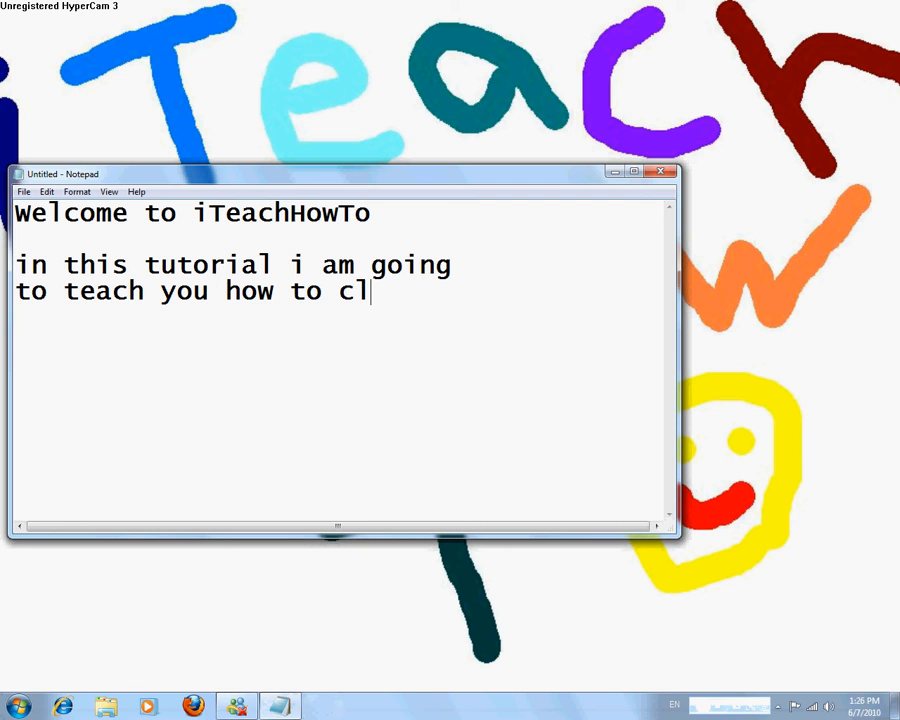
text(ose your)
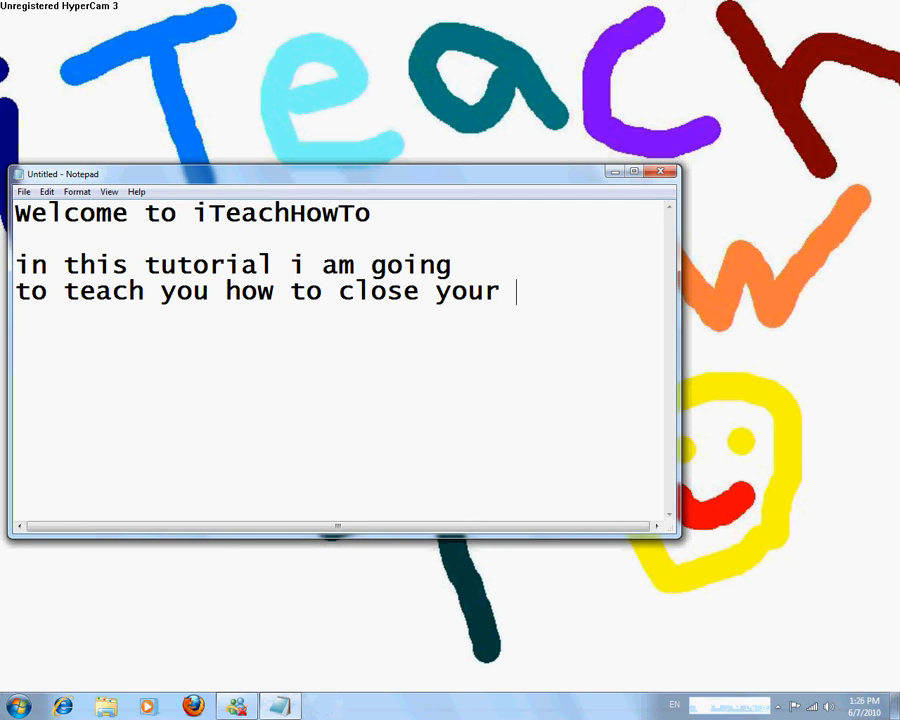
text(computer)
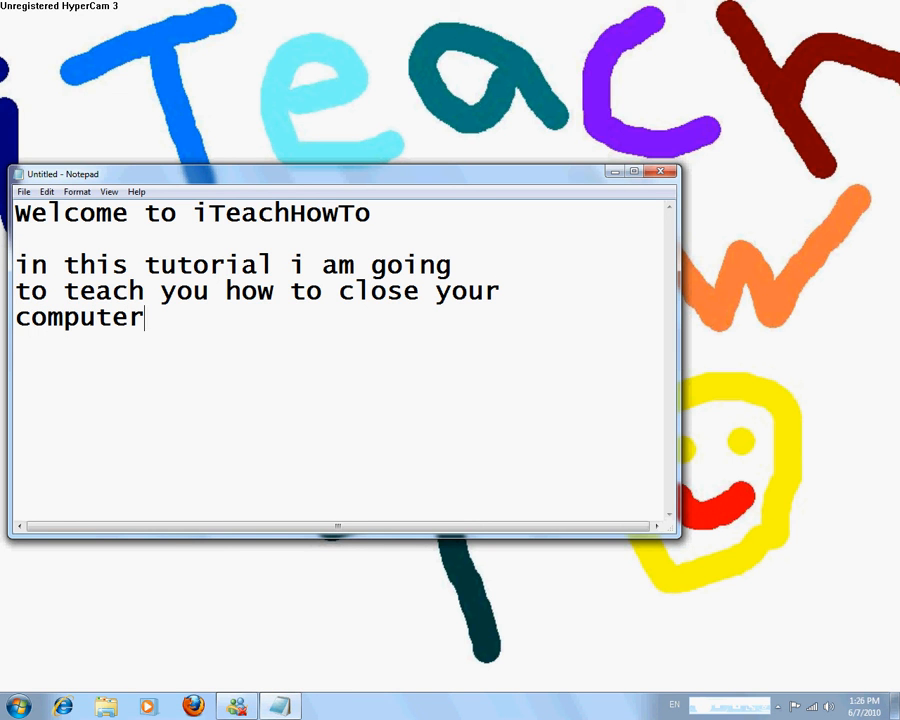
text(with)
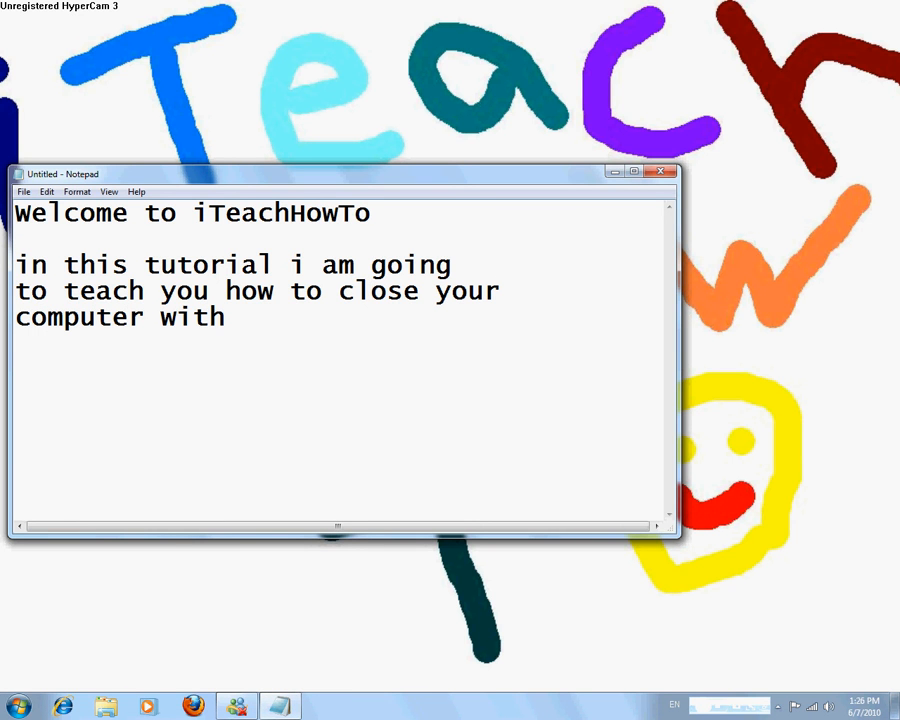
text(a timer)
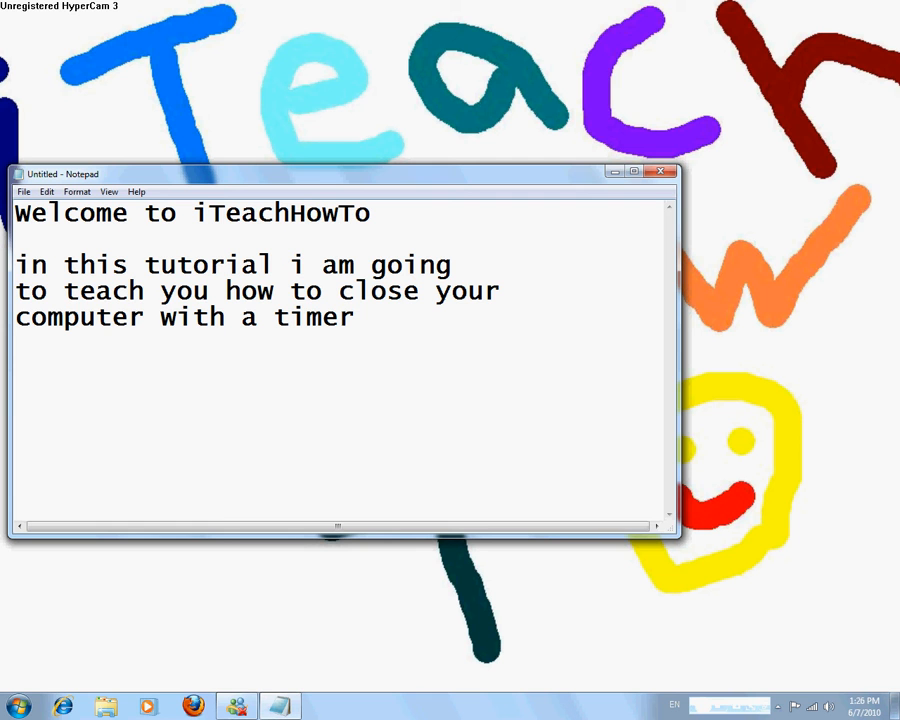
text(all you n)
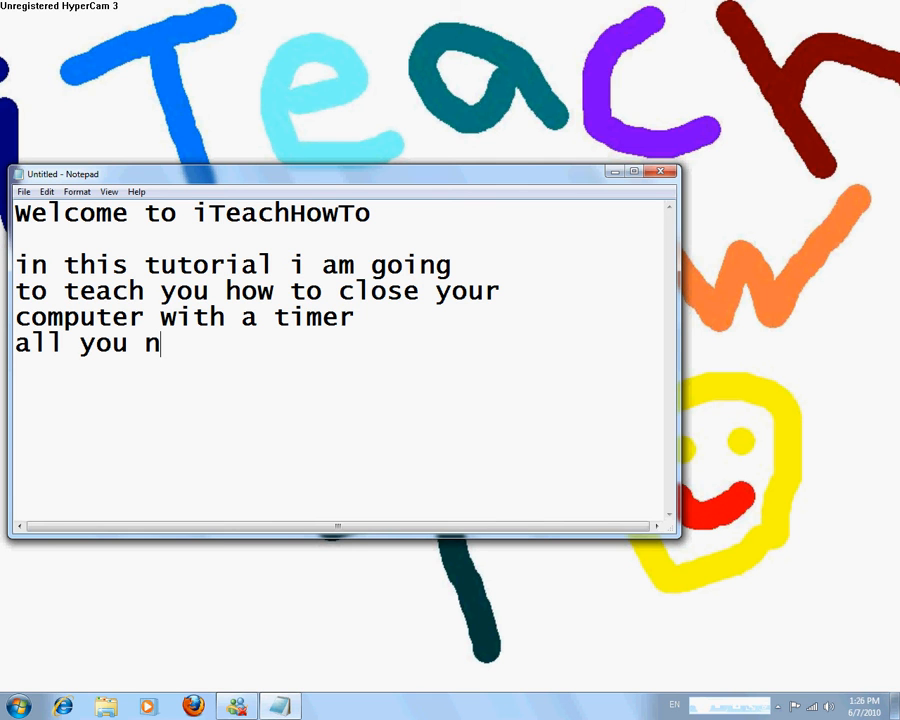
text(eed to do)
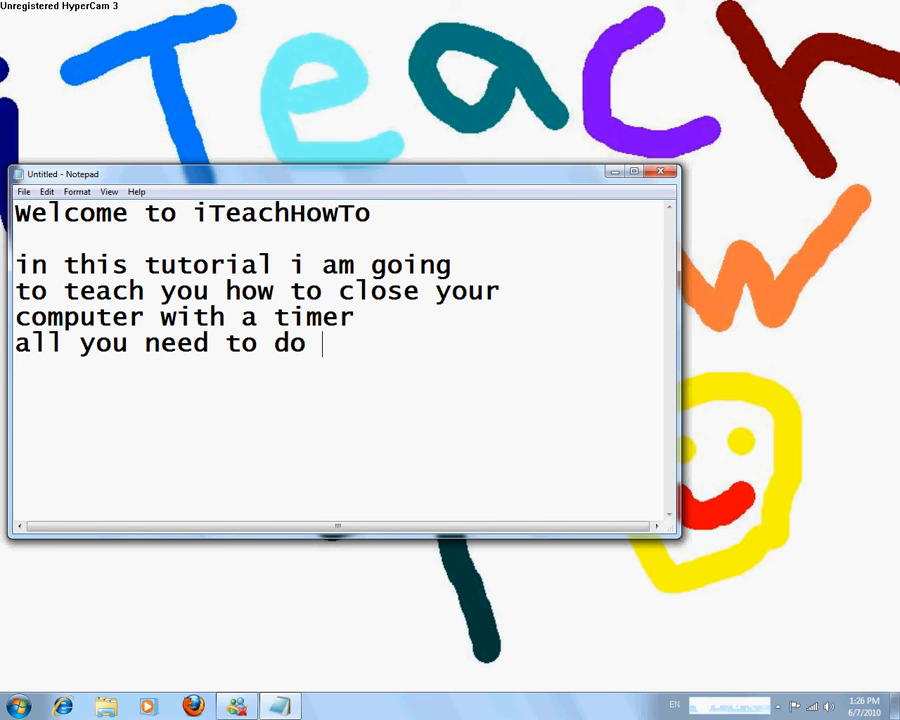
text(is a few si)
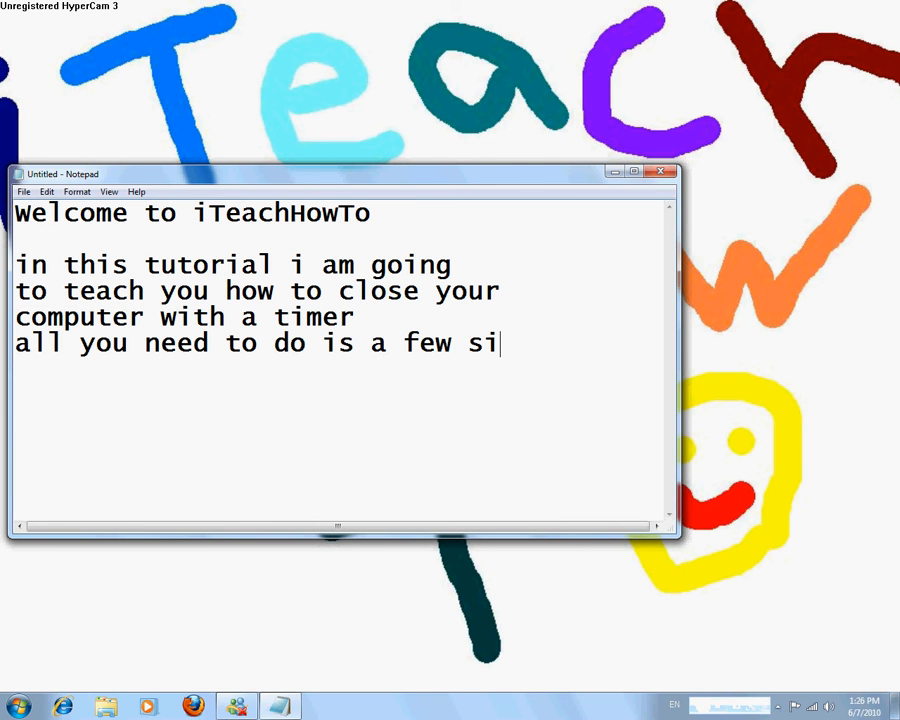
text(mple step)
text(1st:)
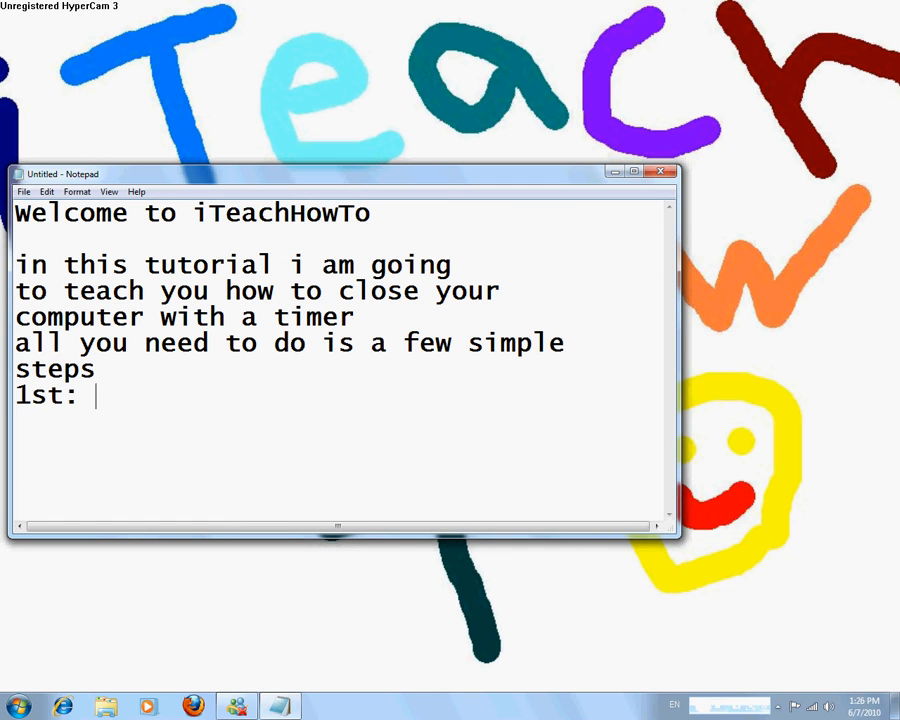
Add the first step: search for "run" and open it.
text(search for r)
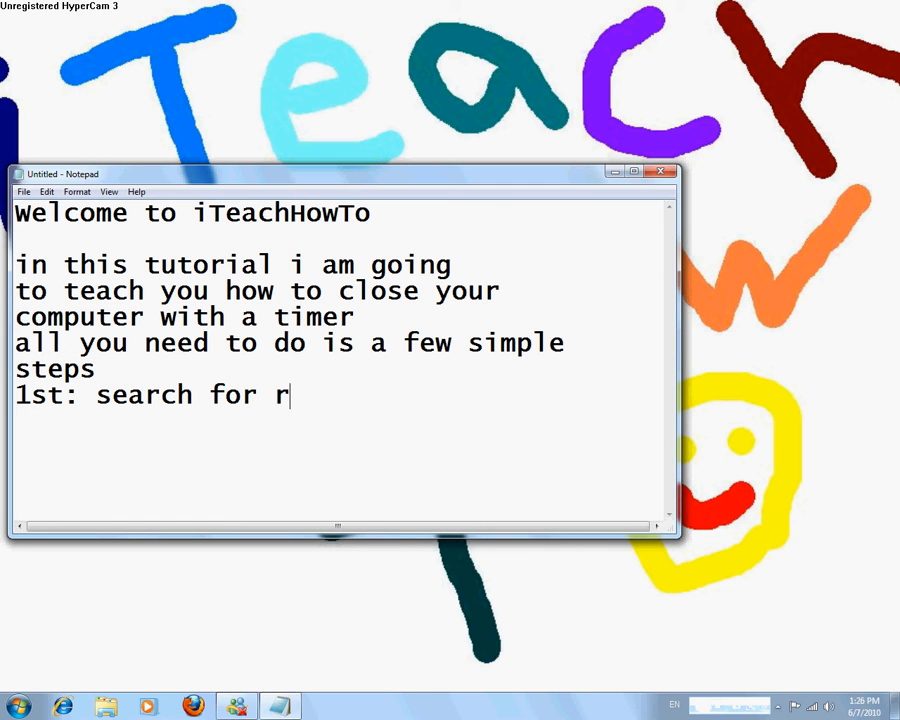
text(un" adn)
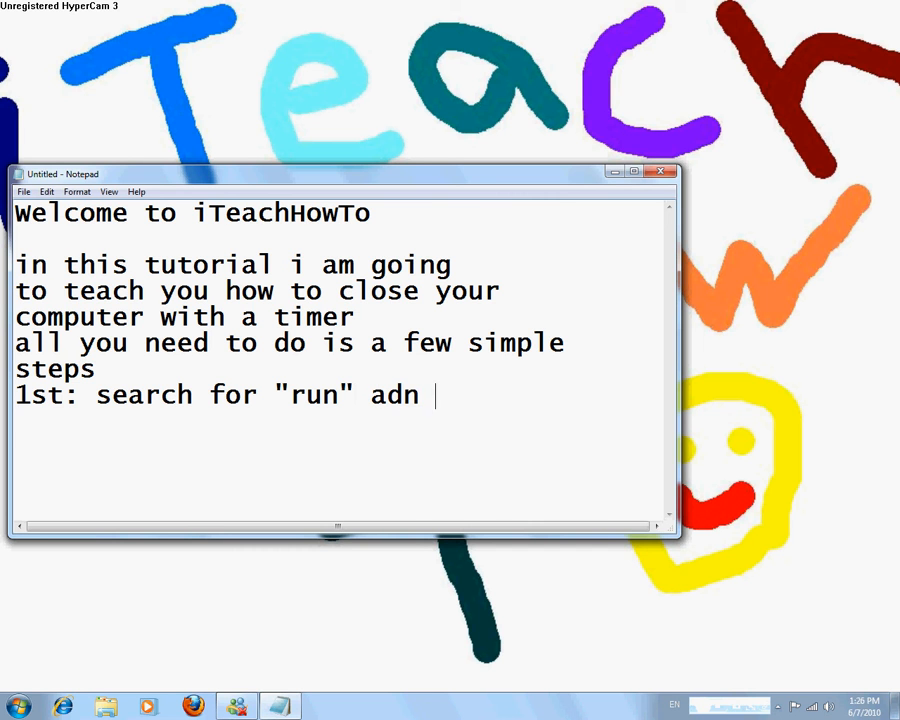
text(and open)
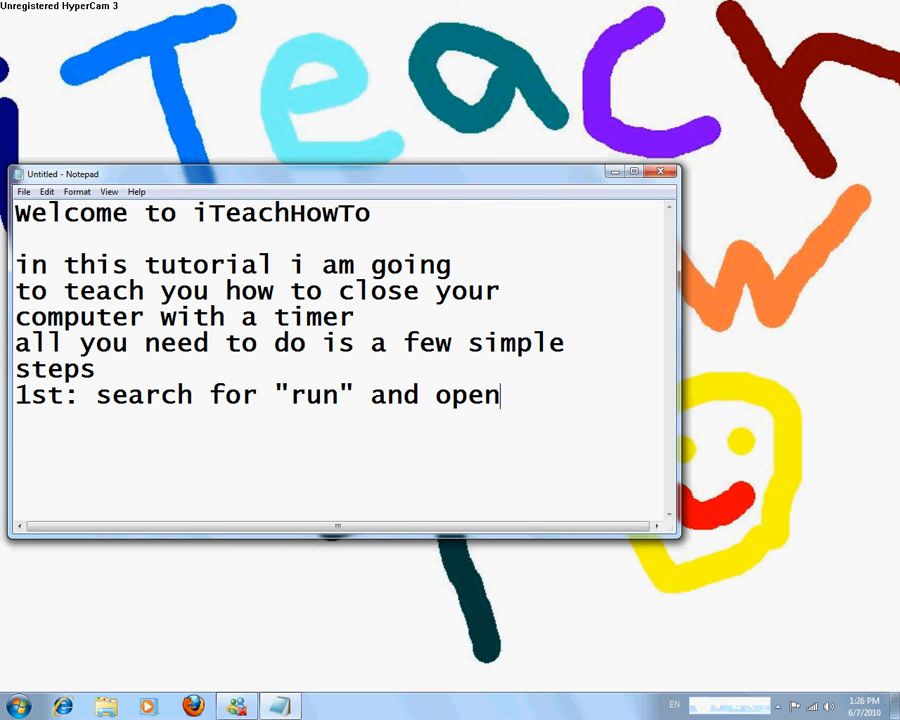
Search the Start menu for 'run' and launch the Run program.
click(16, 708)
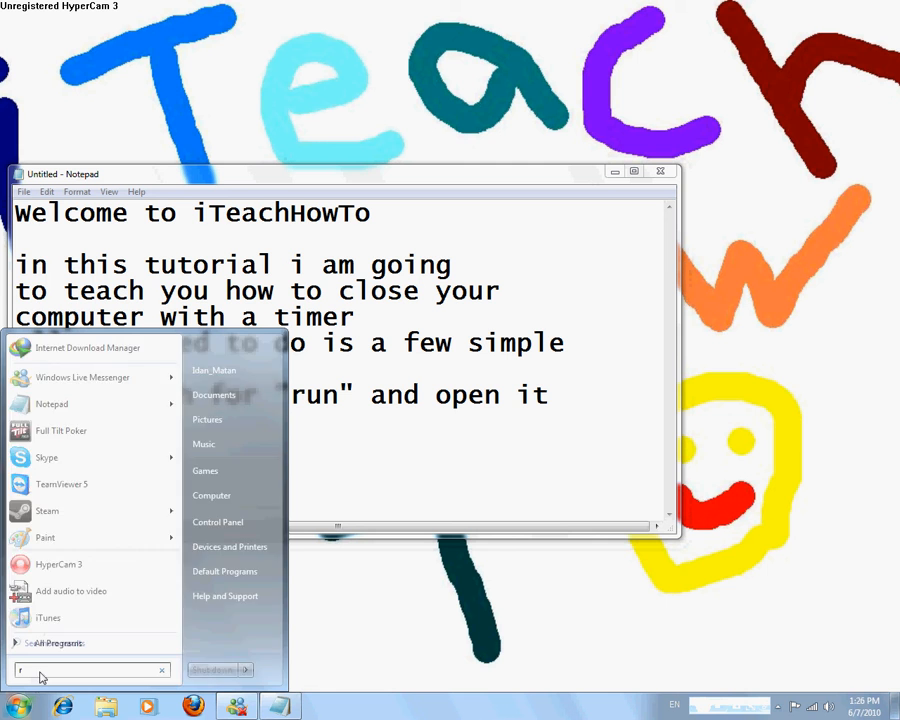
text(un)
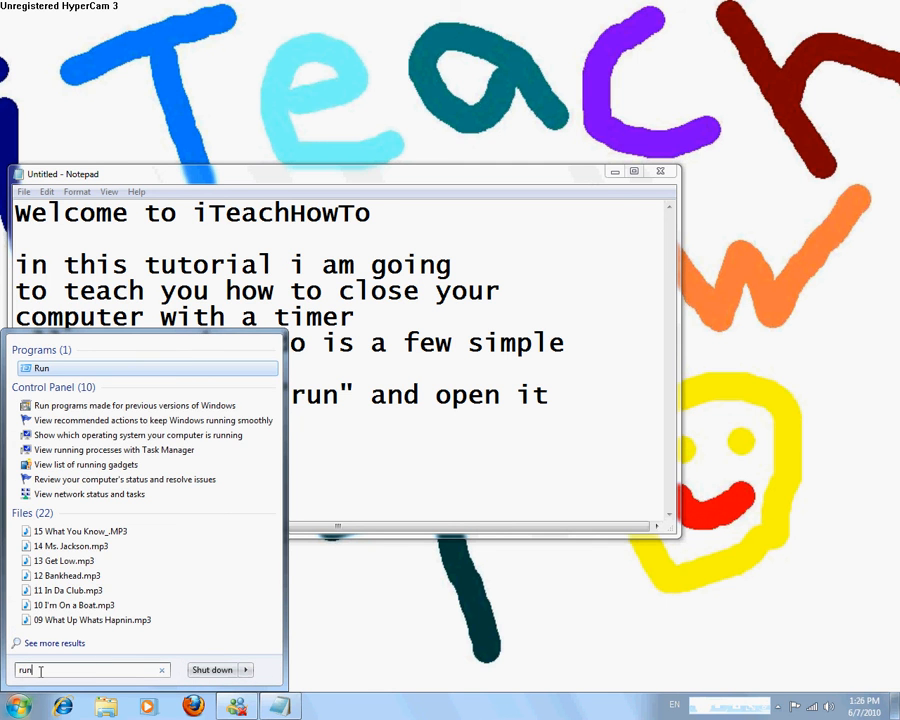
click(40, 368)
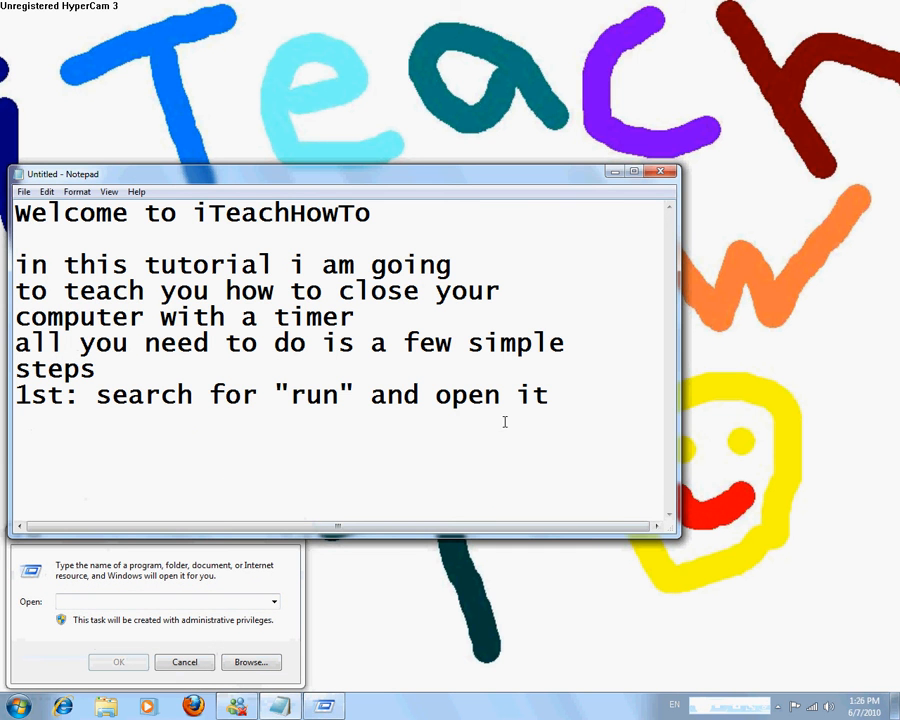
Write that after opening it you type in "shutdown -s -t 120".
text(now)
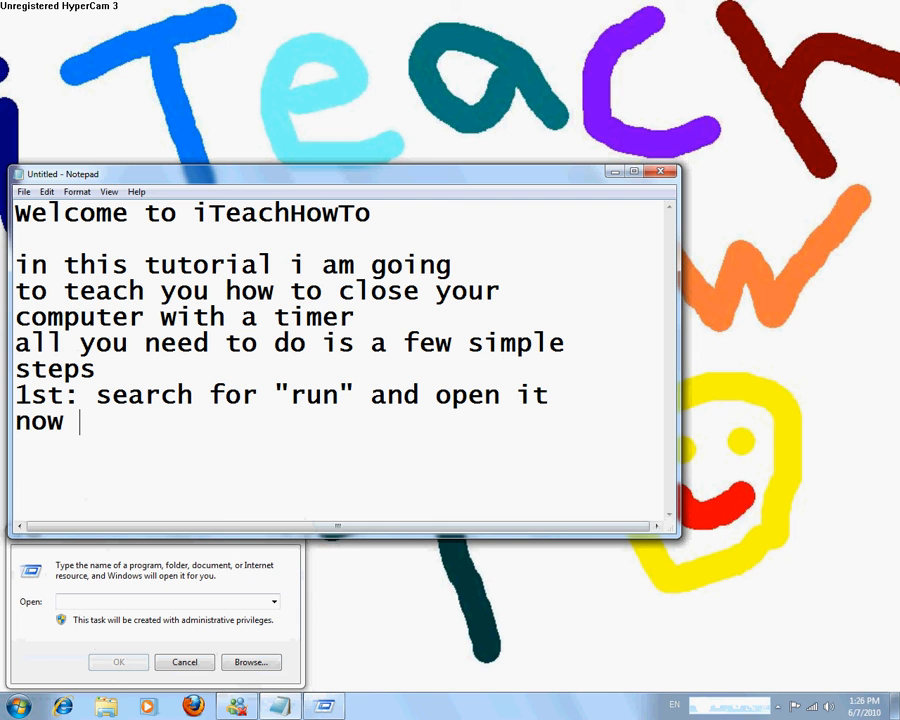
text(after)
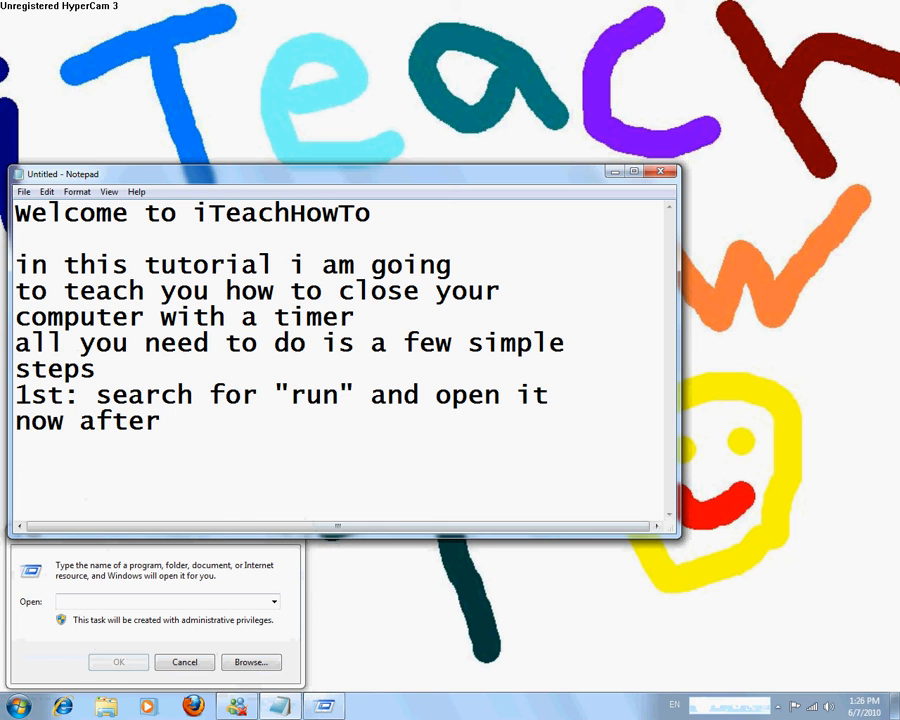
text(you opend it)
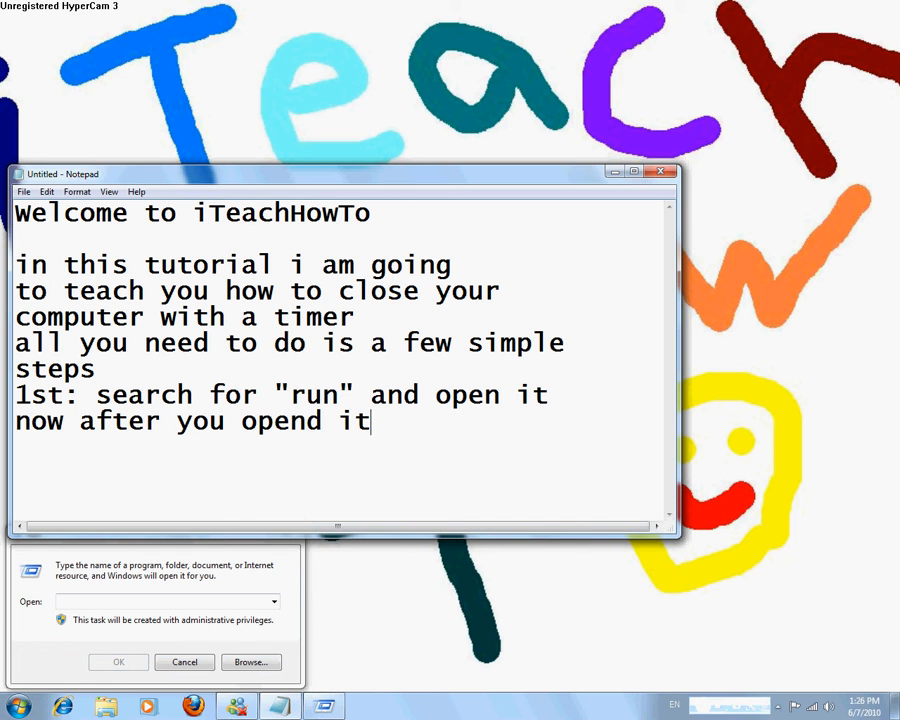
text(you nee)
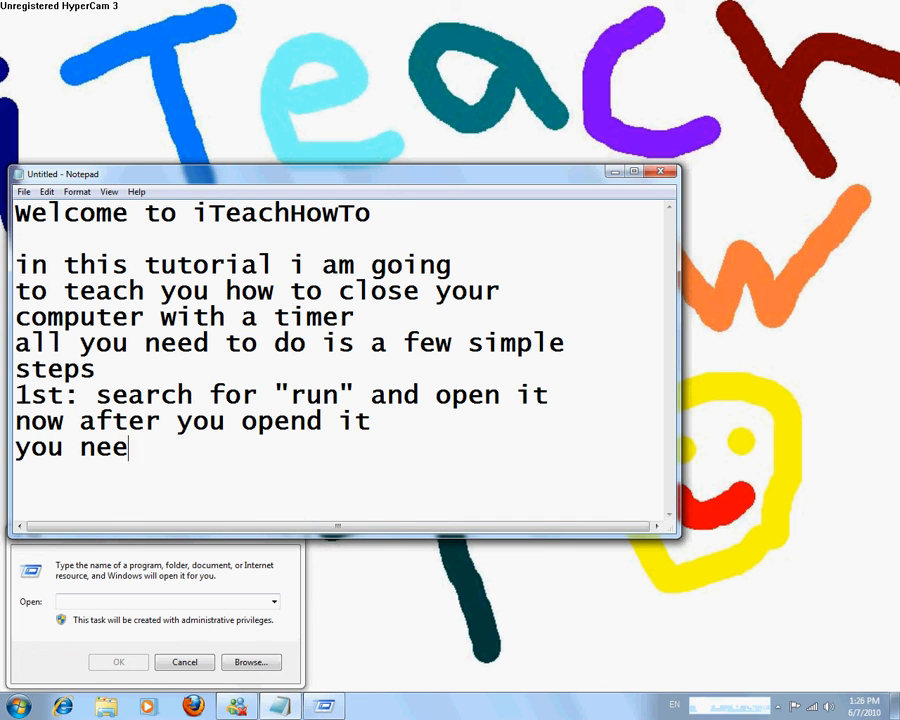
text(d to type)
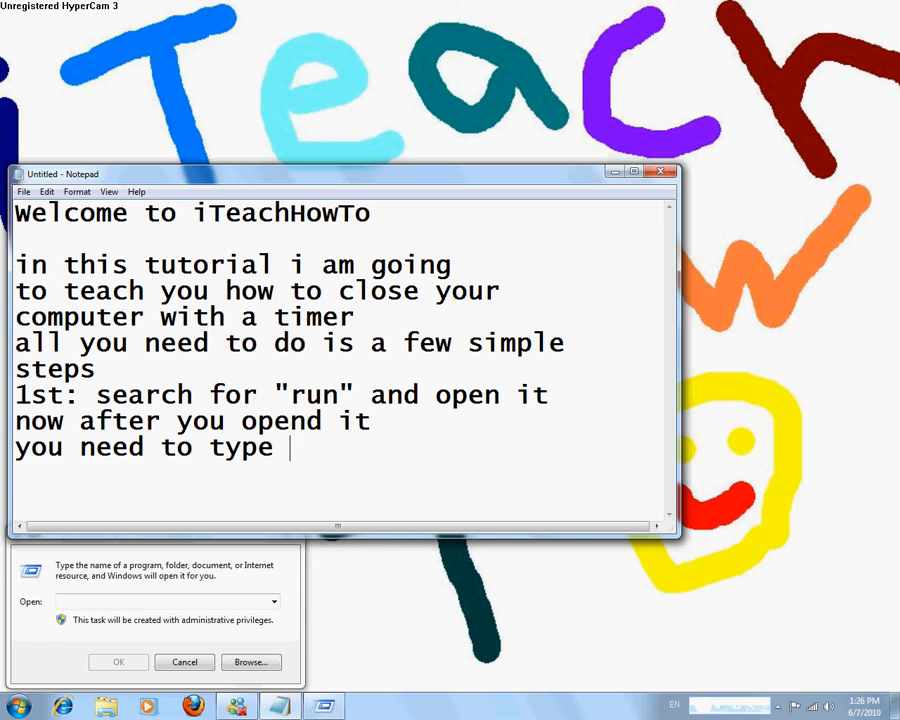
text(in it)
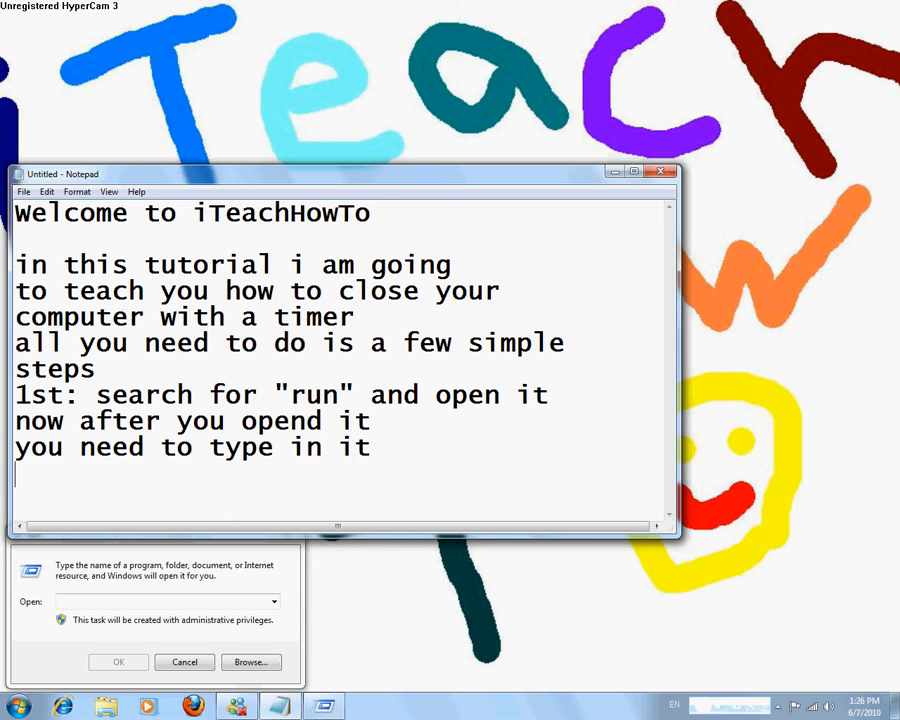
text(")
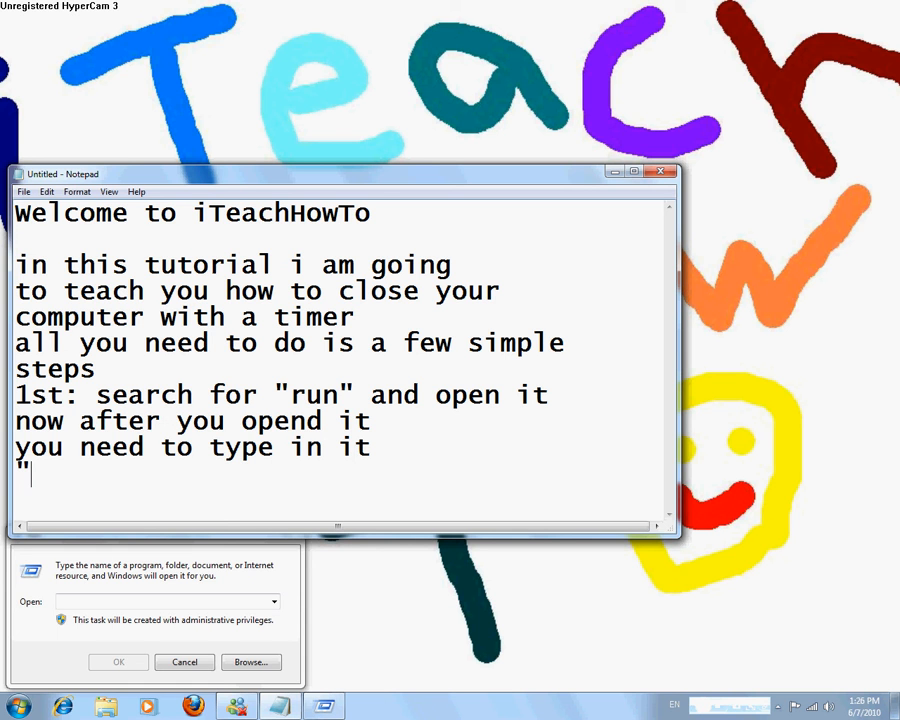
text(shutdown)
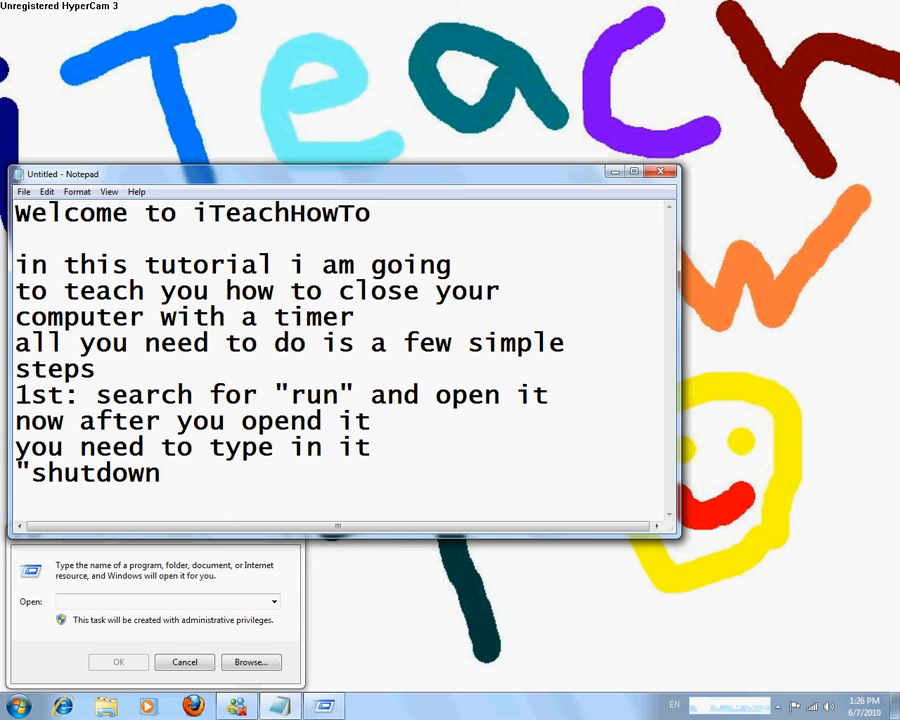
text(-)
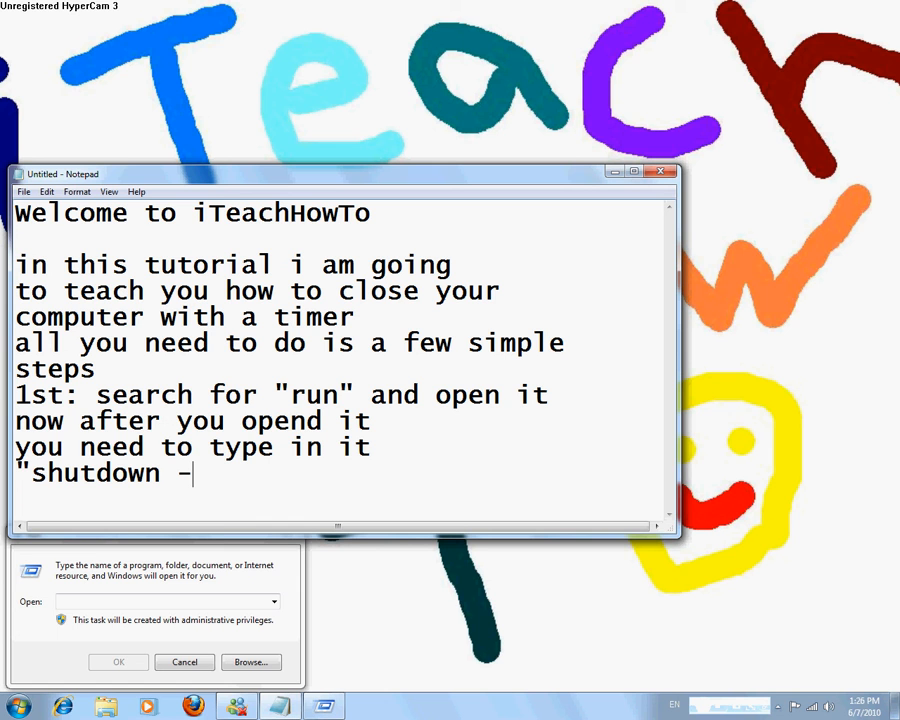
text(s)
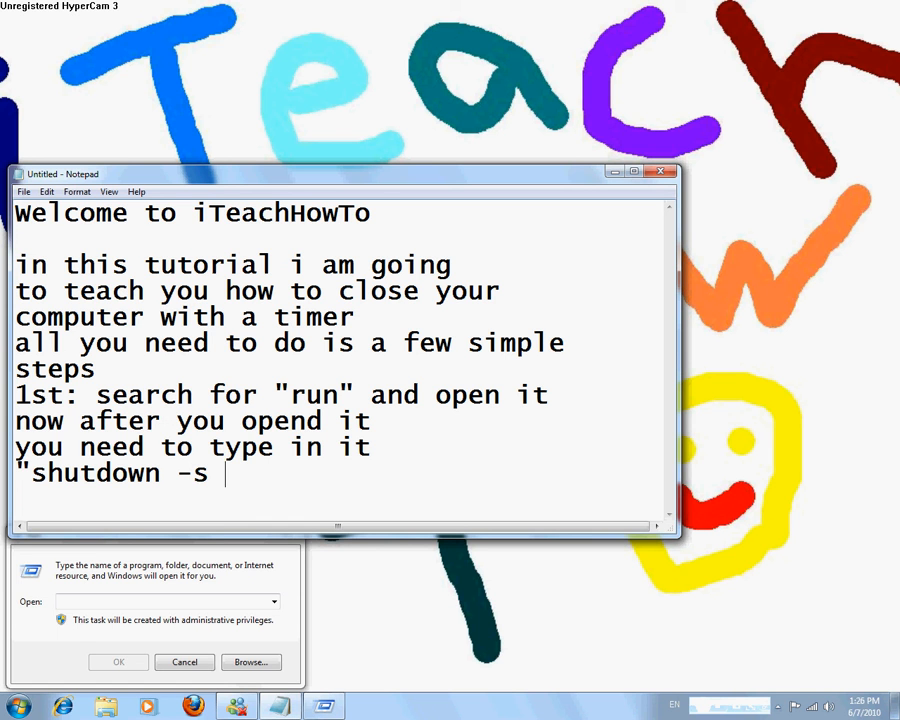
text(-t)
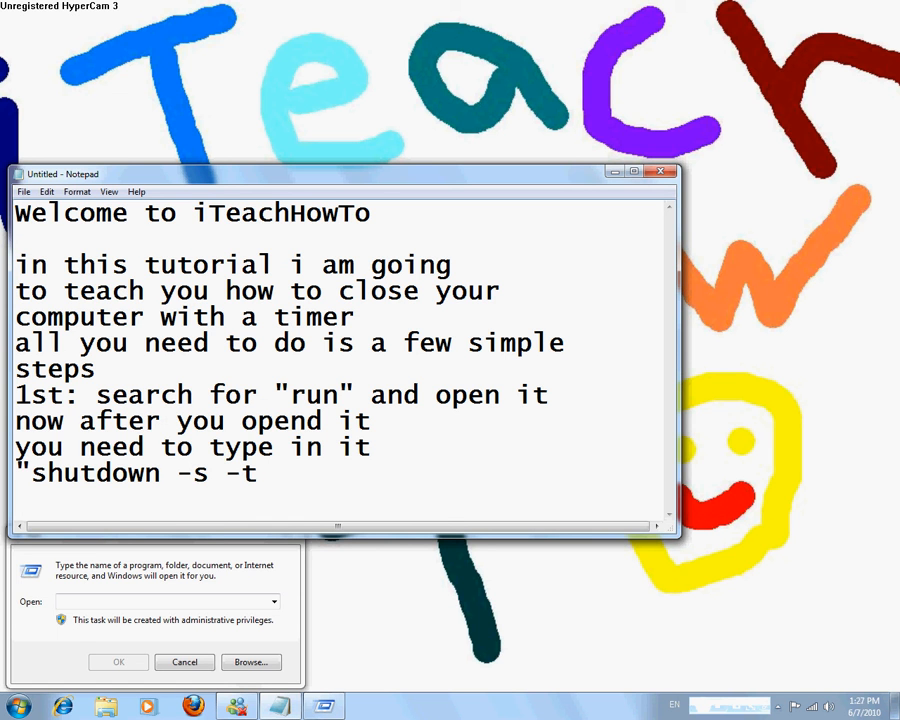
text(12)
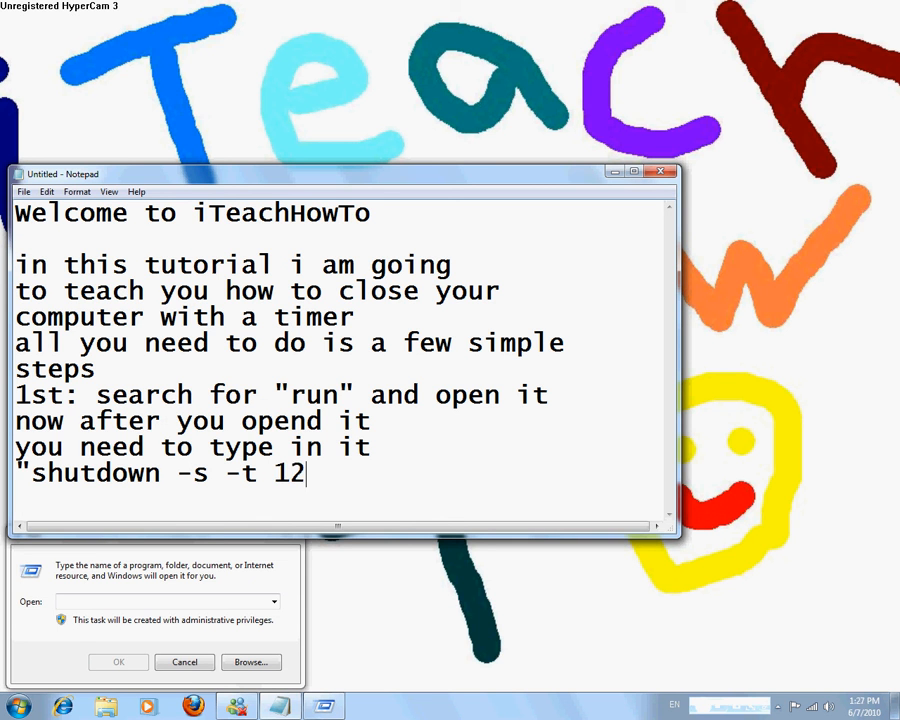
text(0")
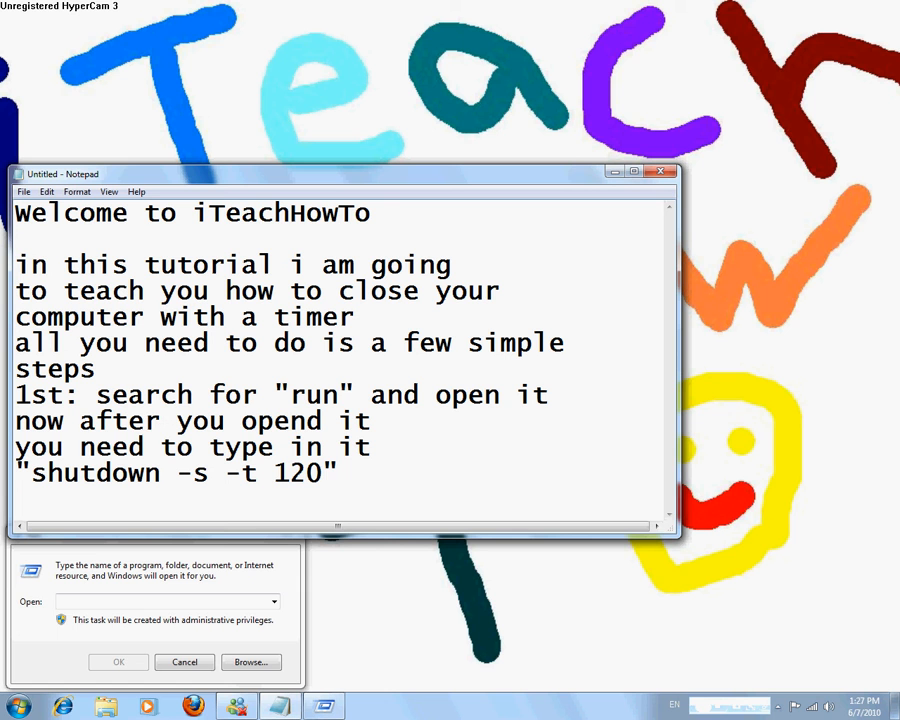
Note 120 is the number of seconds, then replace that line with 'lets try'.
text(1)
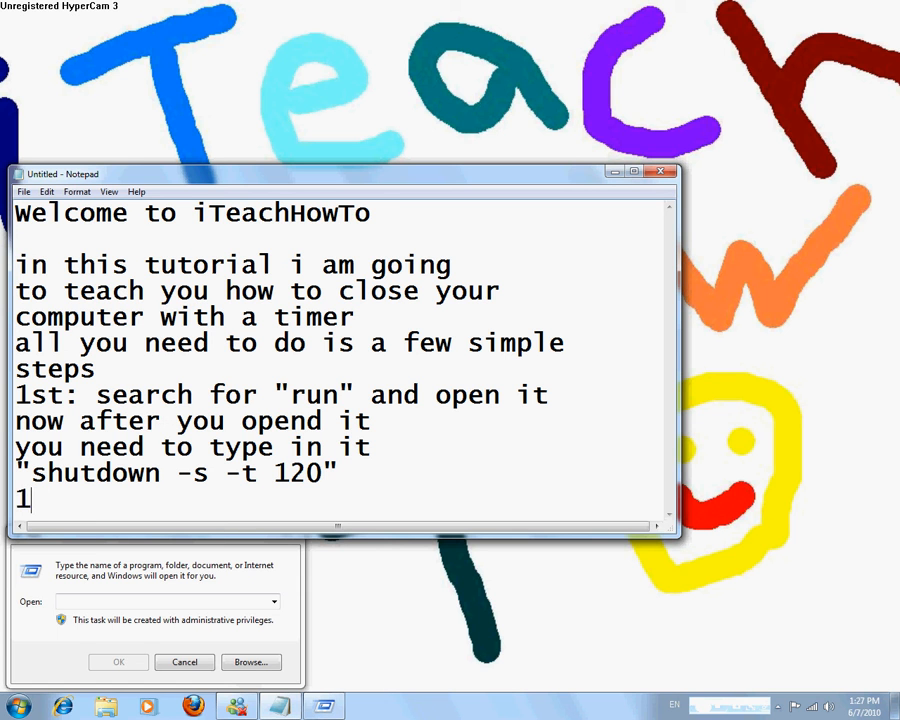
text(20 is the num)
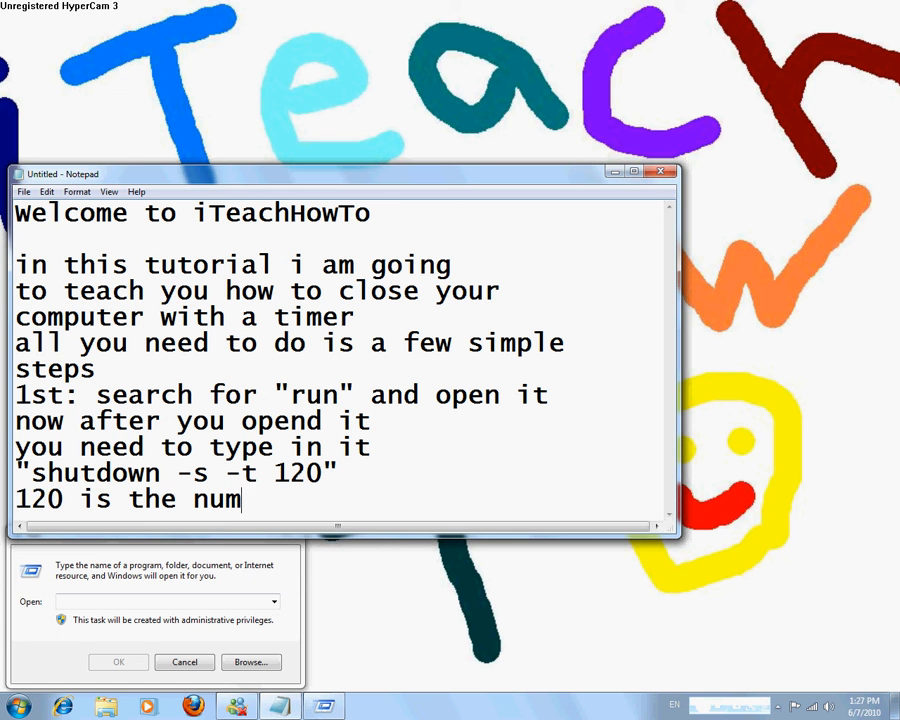
text(ber of)
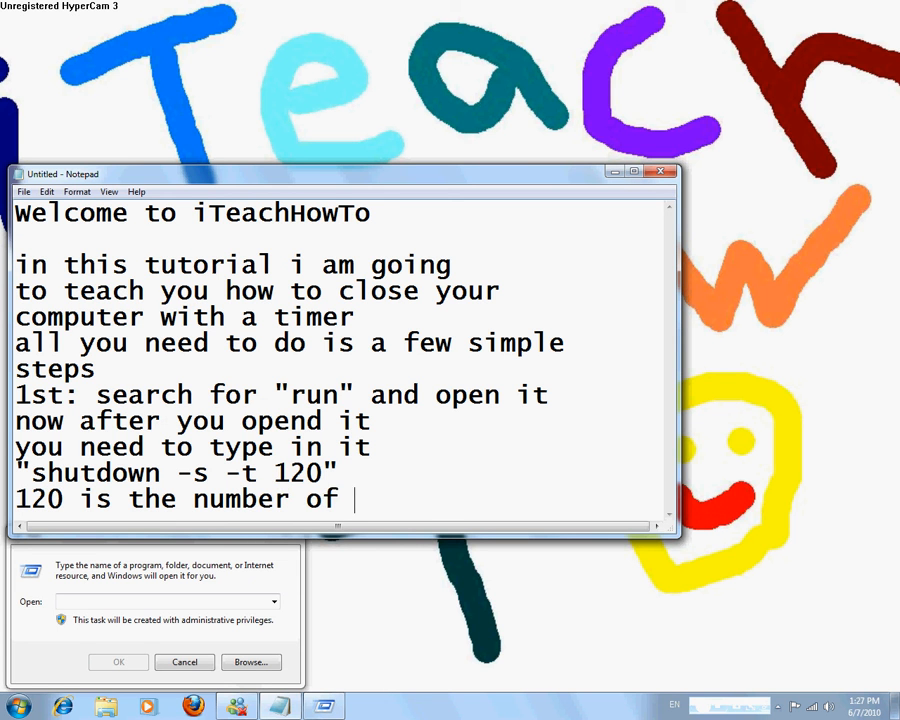
text(se)
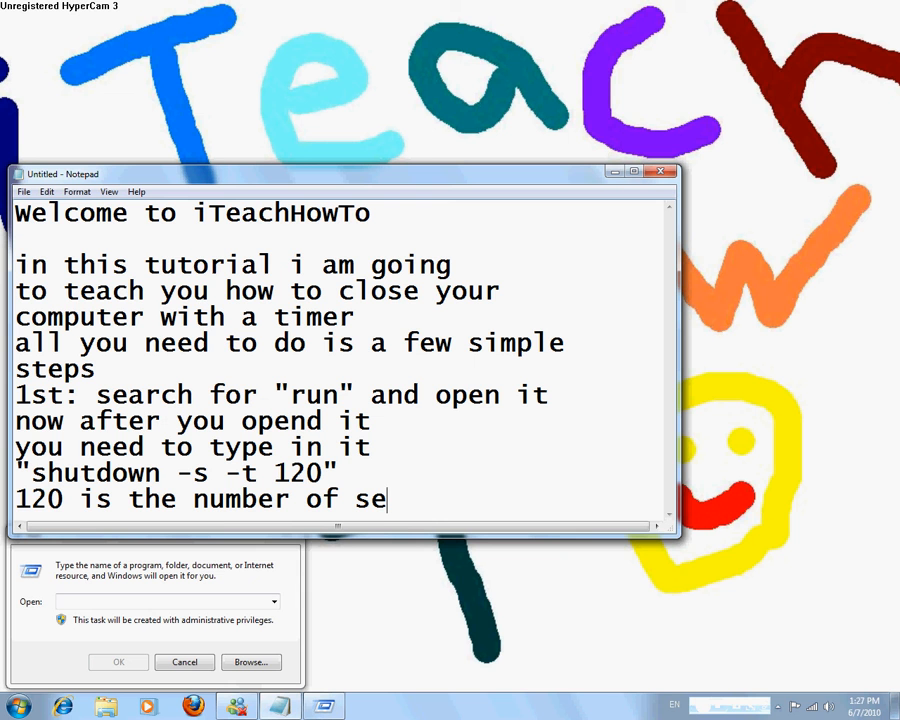
text(counds)
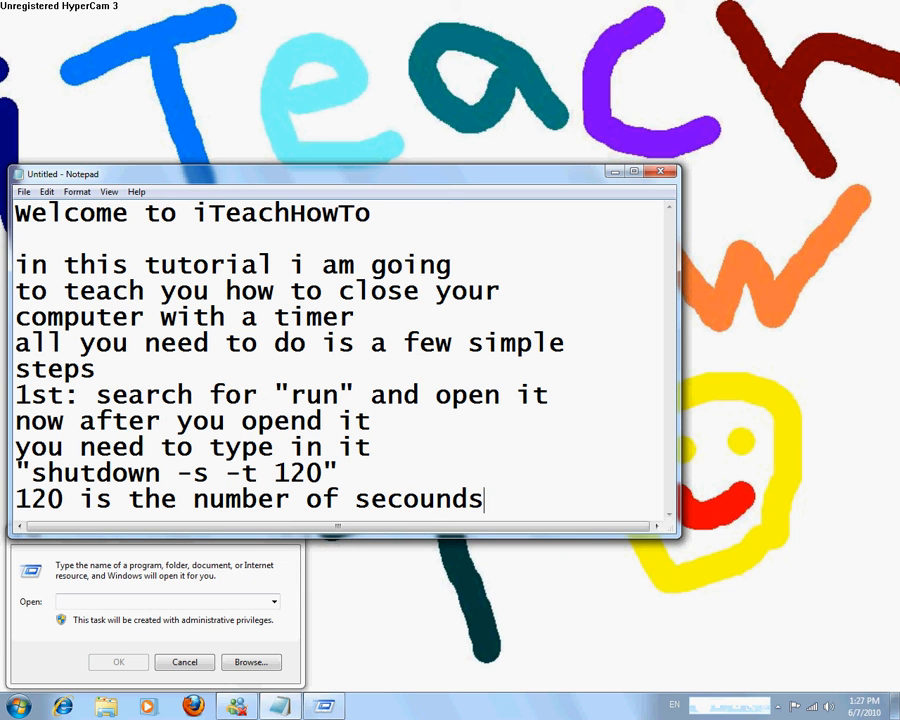
drag(484, 500, 14, 500)
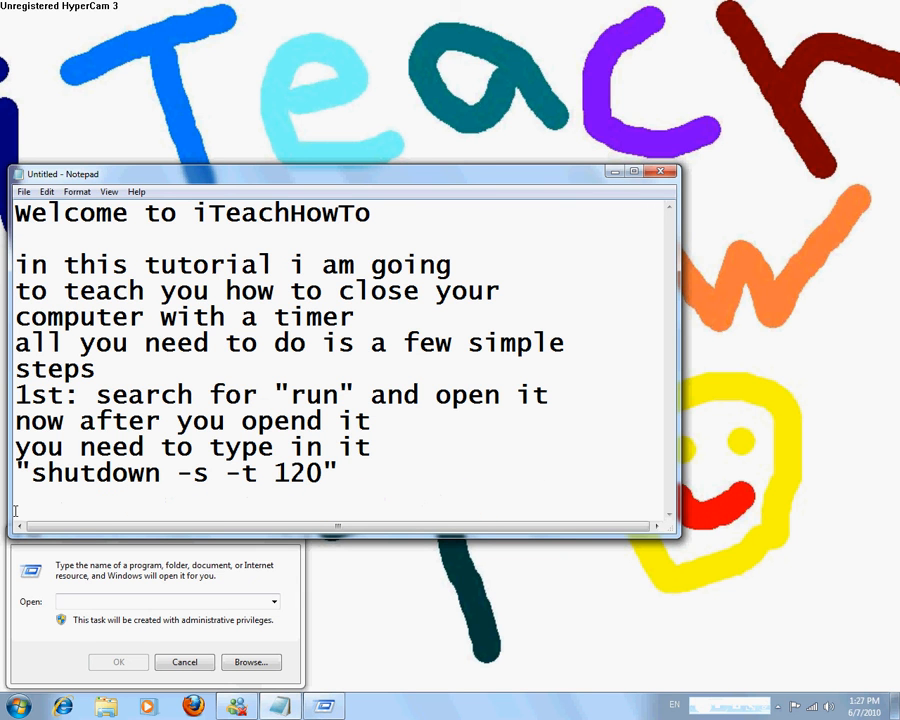
text(lets try)
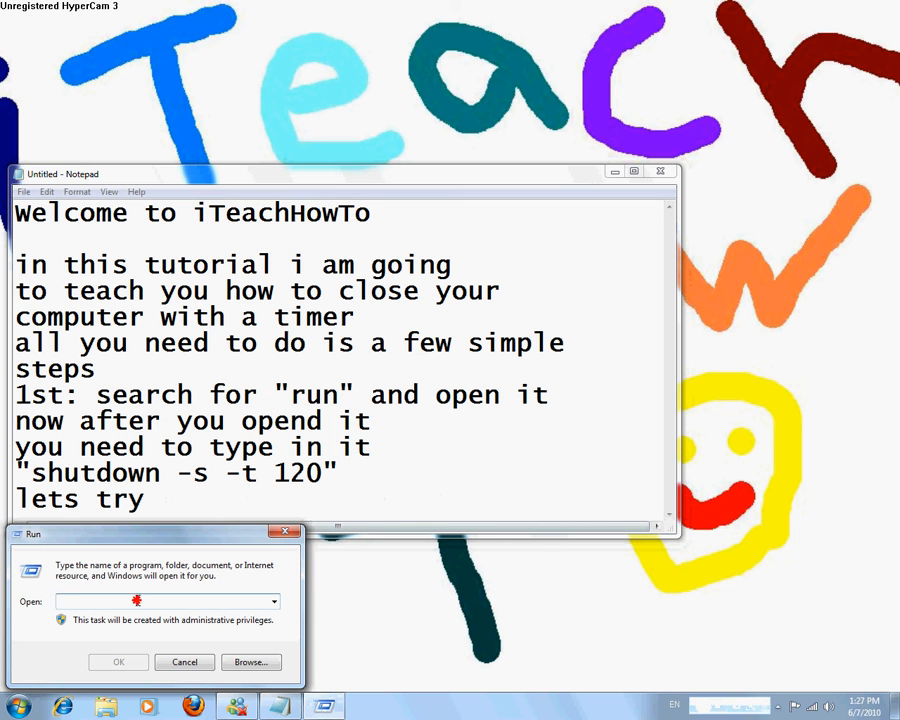
Enter the shutdown command in the Run box and add 'and then press ok'.
text(shutdown -s -t120)
click(340, 358)
text(a)
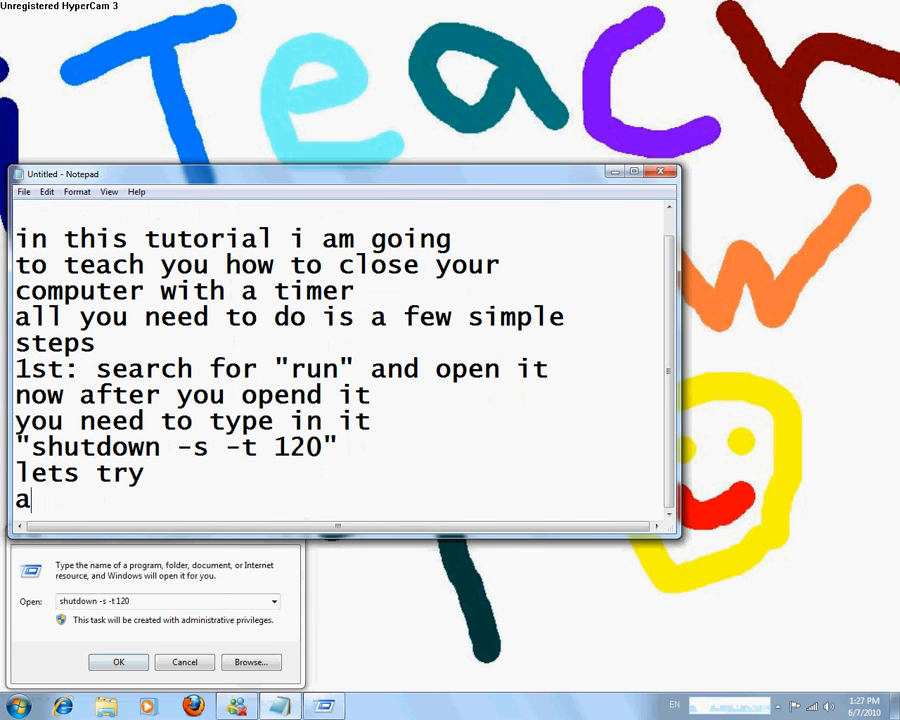
text(nd then press ok)
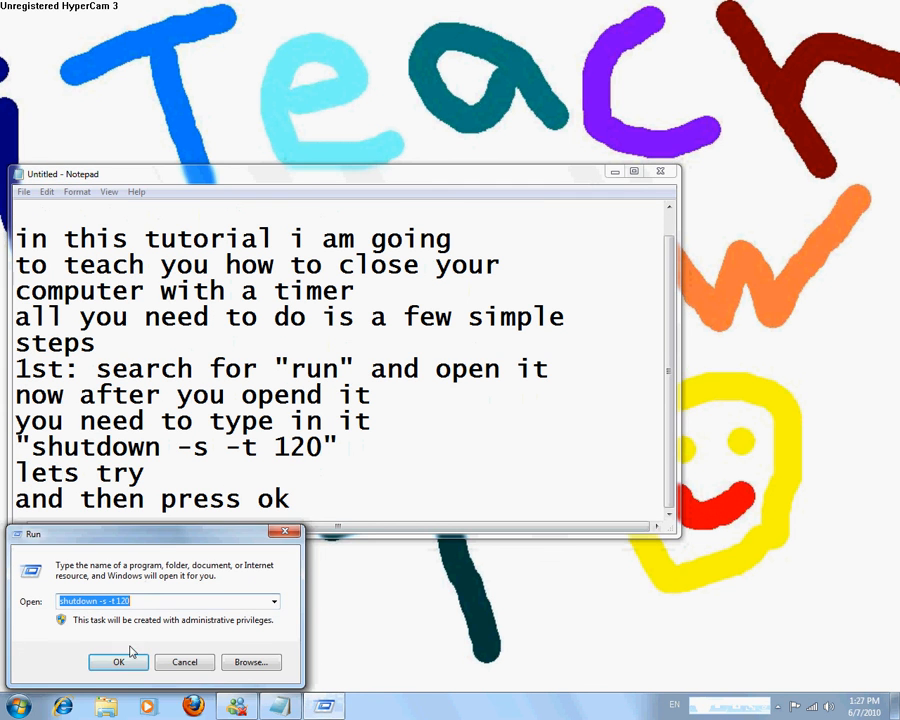
Run the two-minute shutdown, dismiss the warning, and note the timer is set for 2 minutes.
click(118, 662)
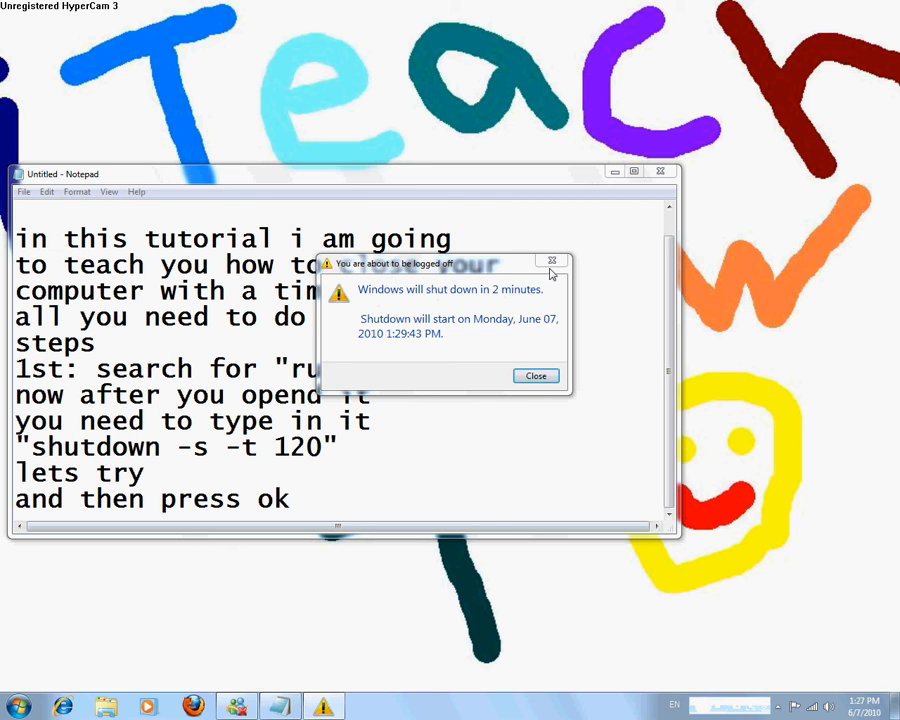
click(536, 376)
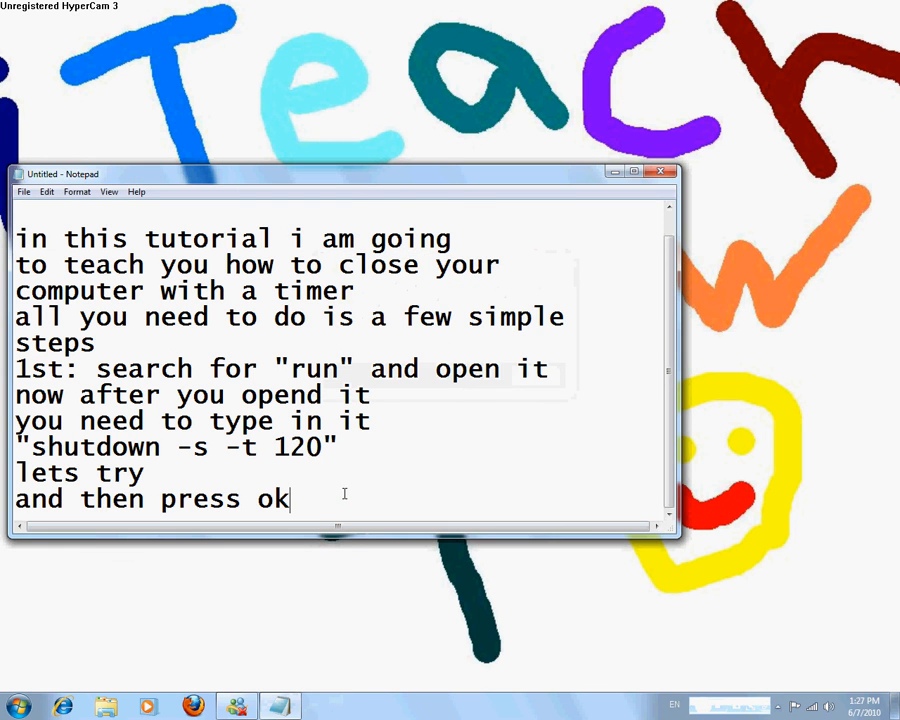
text(now the)
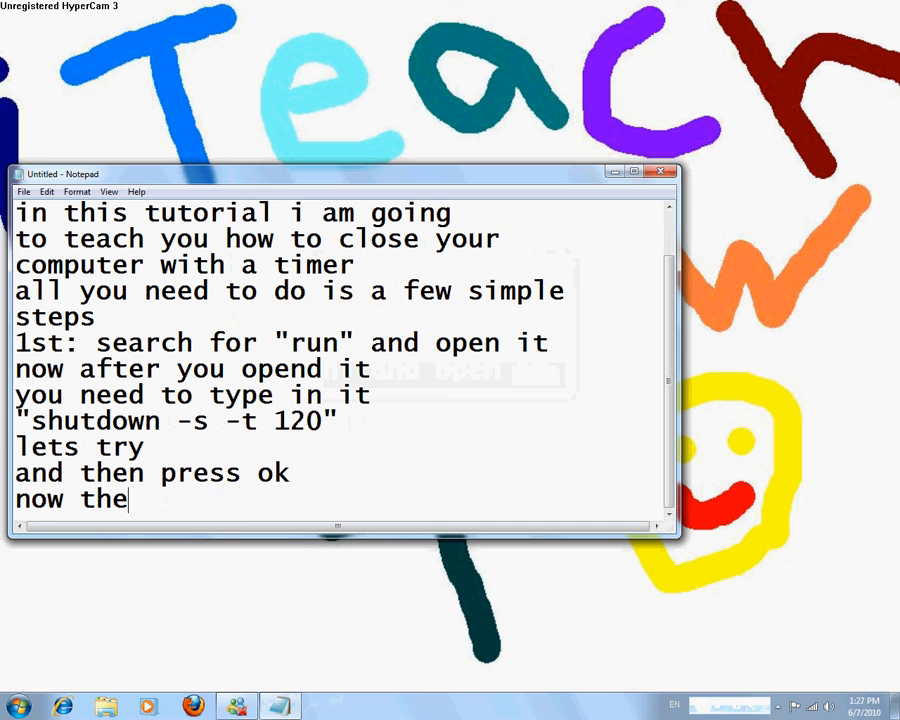
text(timer is s)
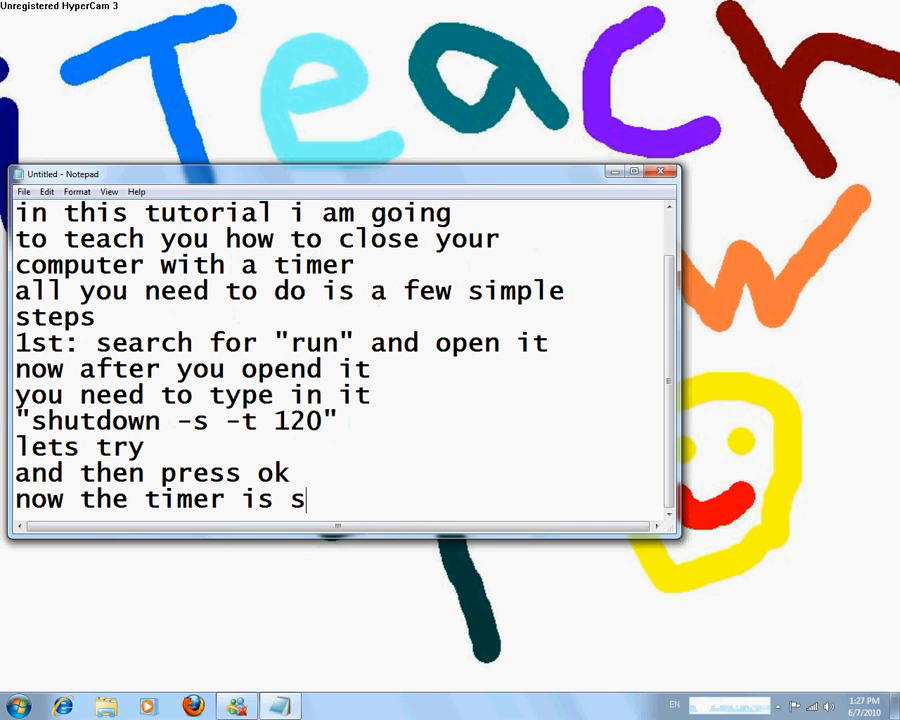
text(et for 2 minute)
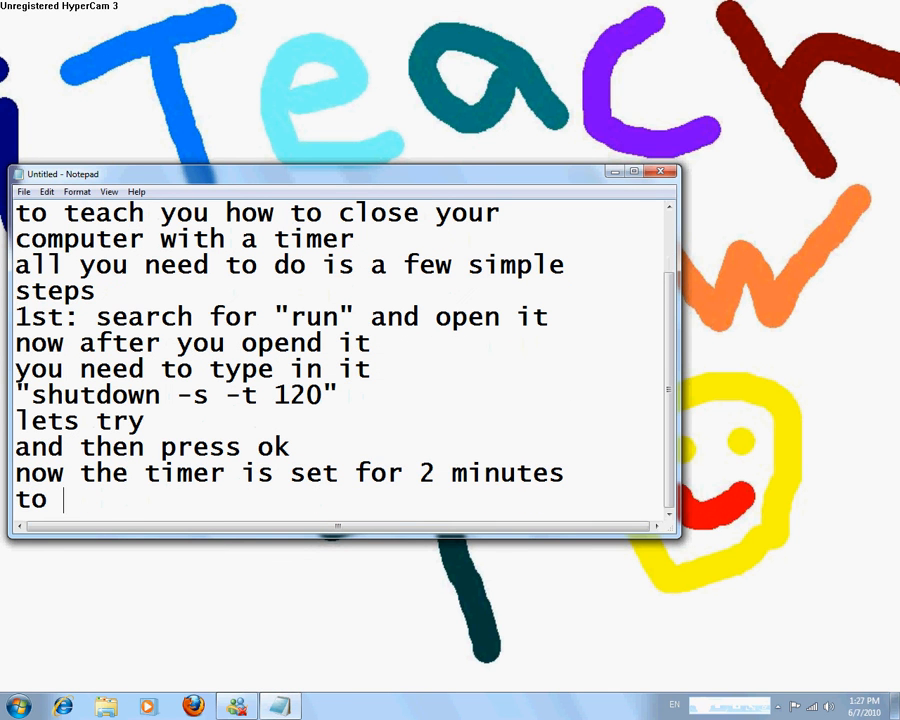
Write that to stop it you need to go to run again and type a command.
text(stop it you)
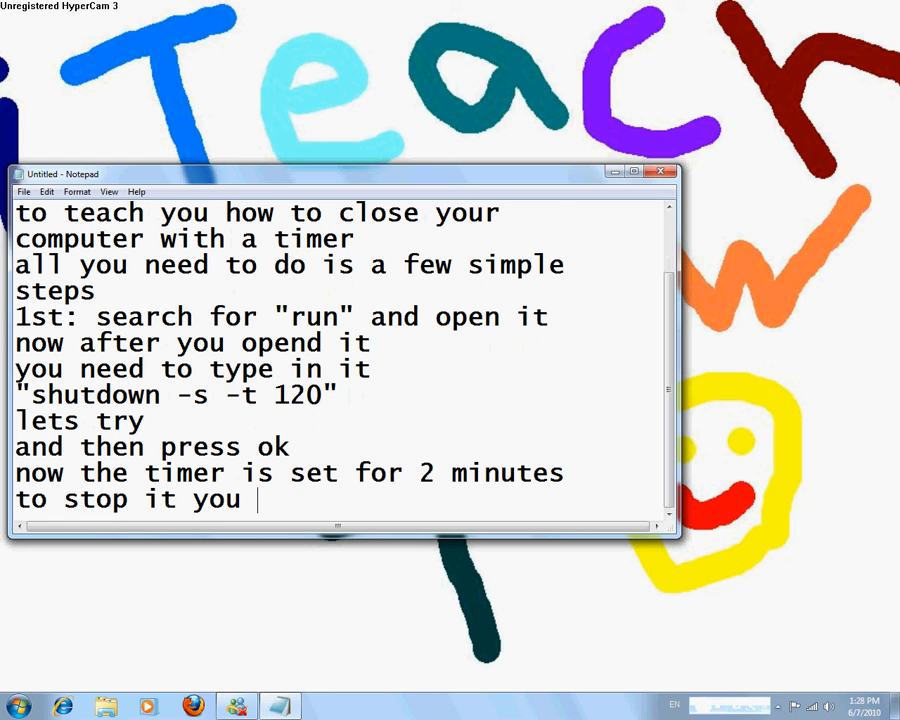
text(need to)
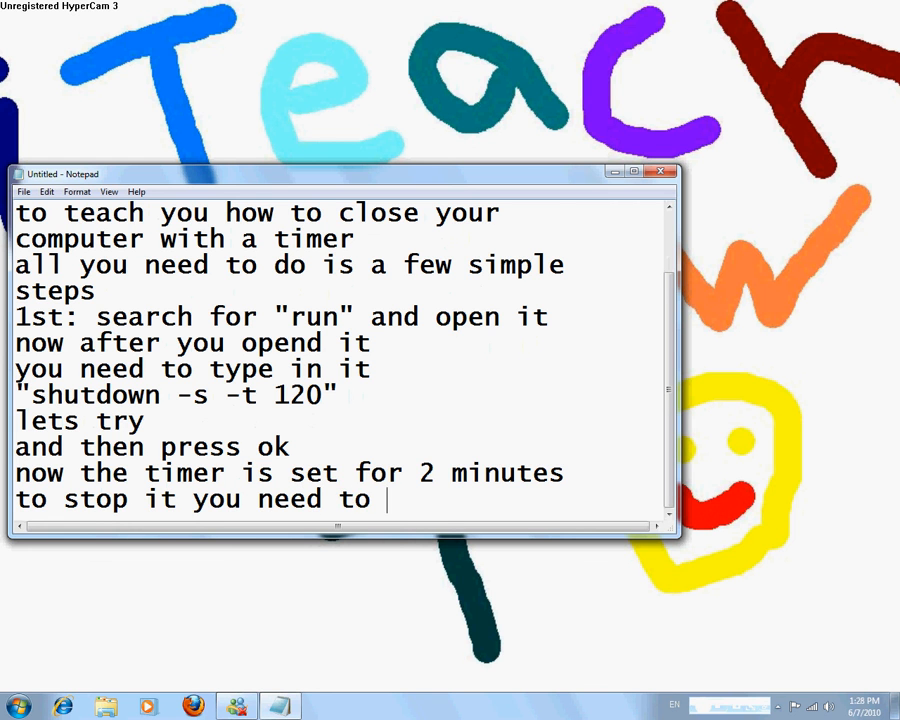
text(go)
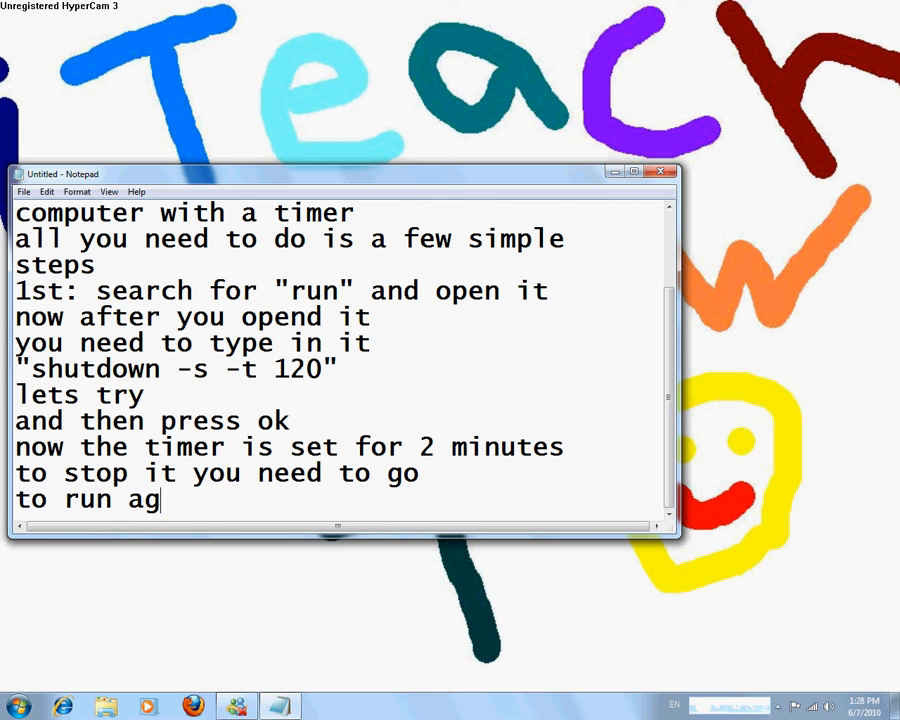
text(ain and type)
text("shutdown -)
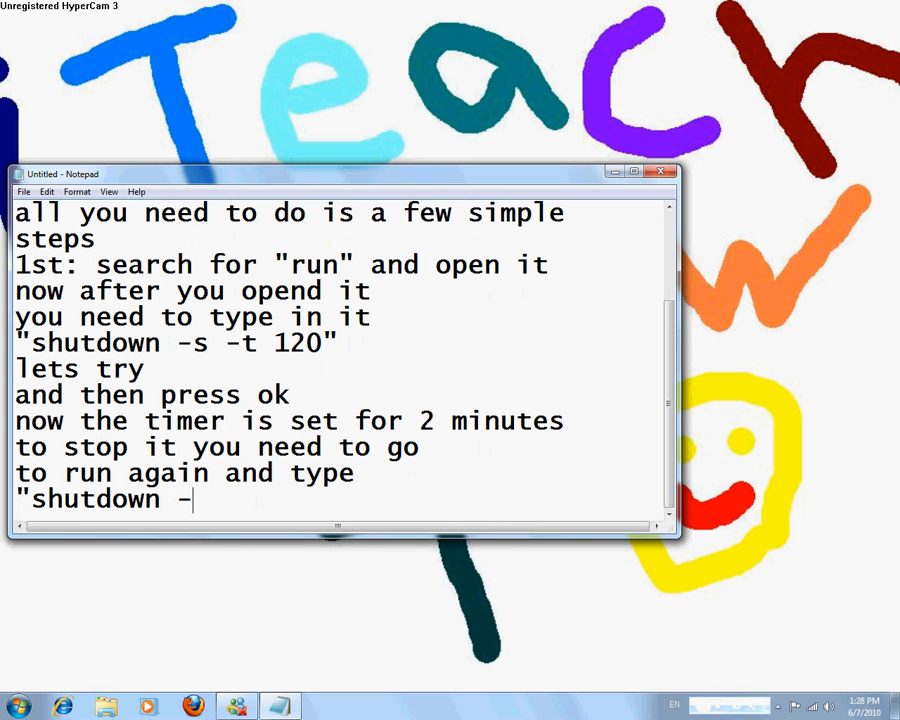
Reopen Run from Start and execute 'shutdown -a' to cancel the scheduled shutdown.
click(18, 708)
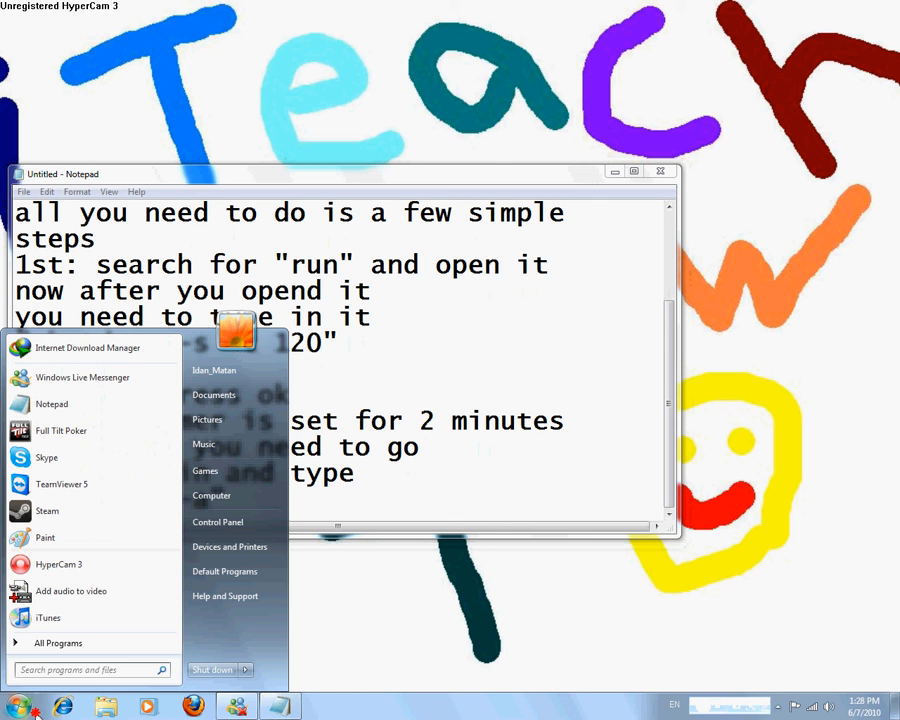
text(run)
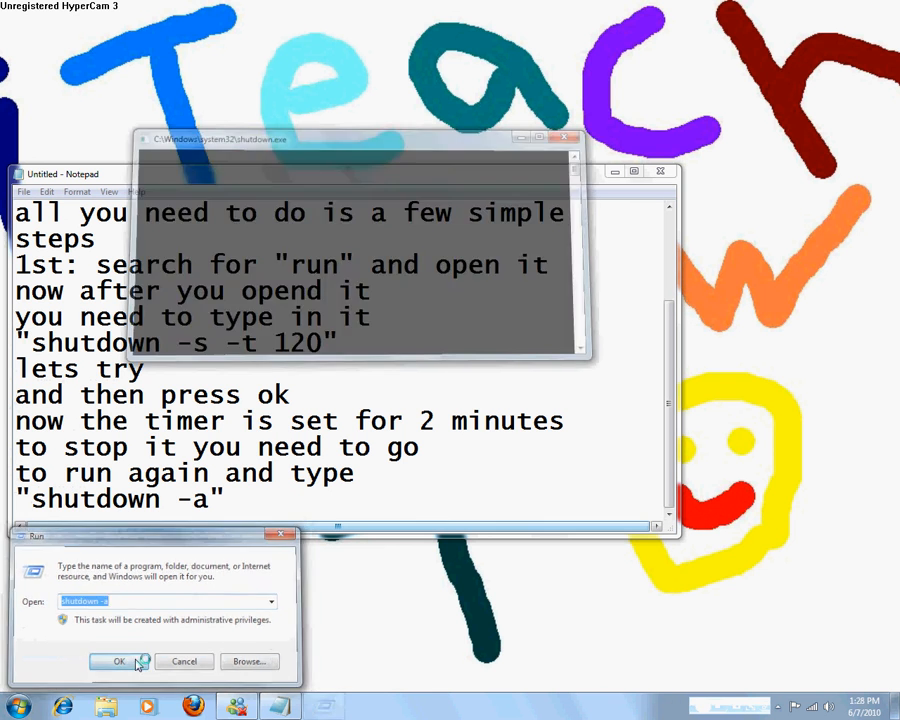
click(118, 660)
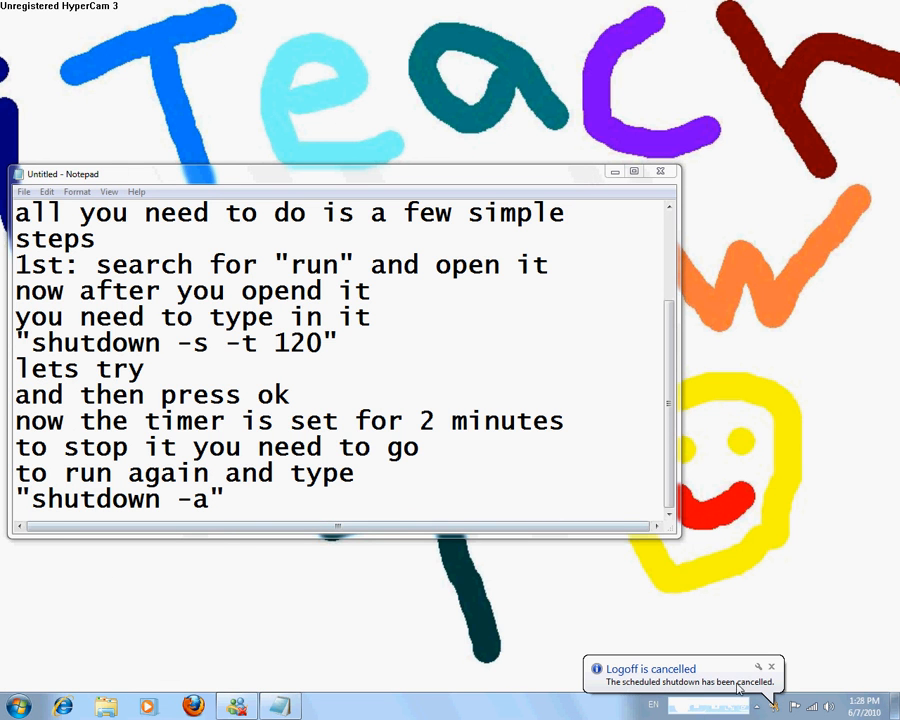
mouse_move(624, 548)
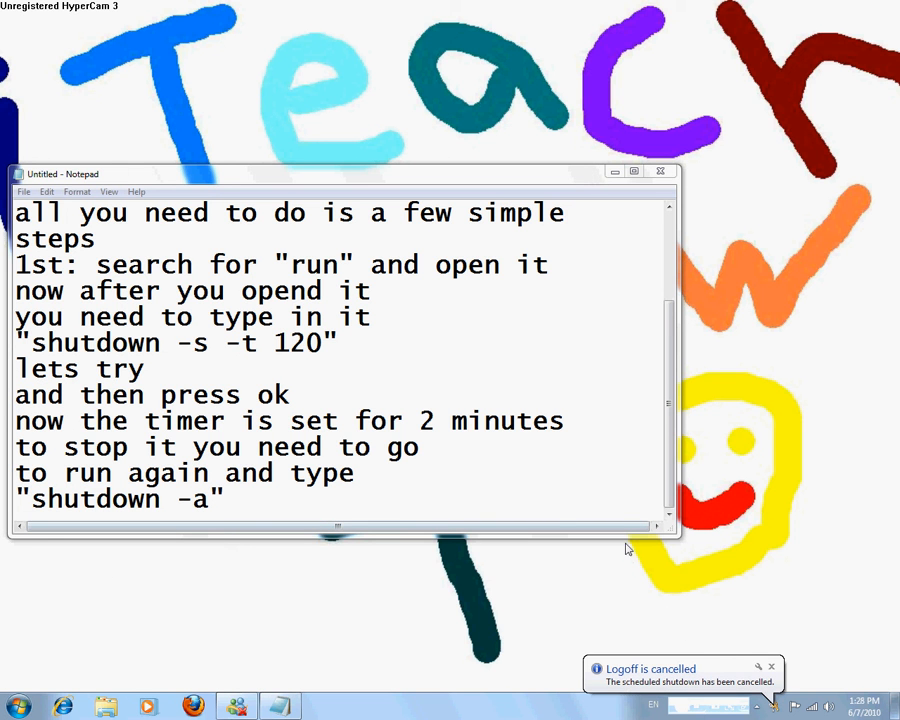
Write the closing: 'thats it', good for shutting down your computer or tricking your friend :D, then select all.
text(t)
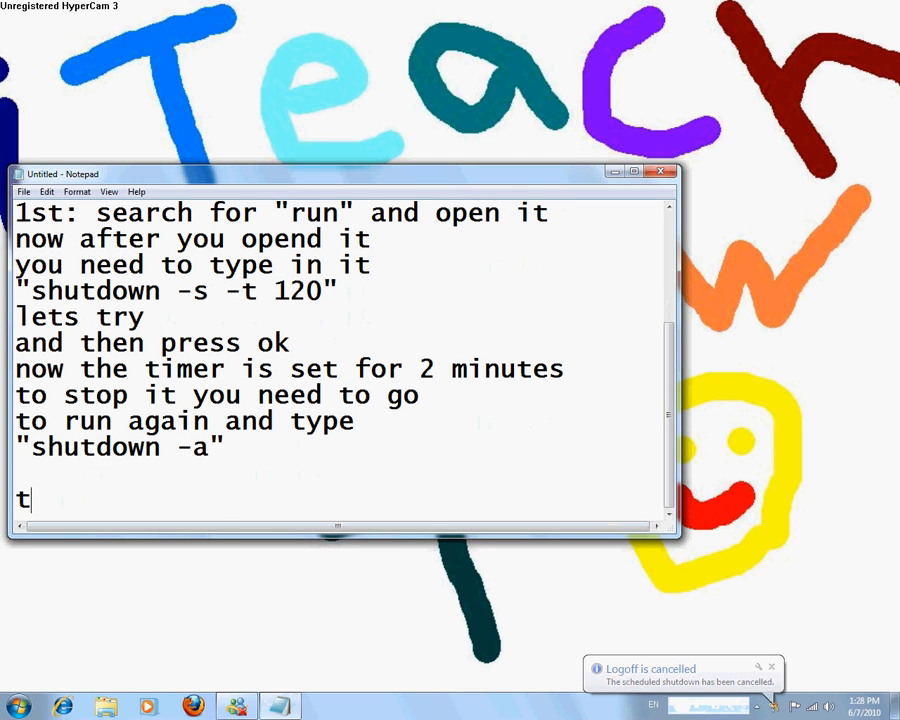
text(hats it)
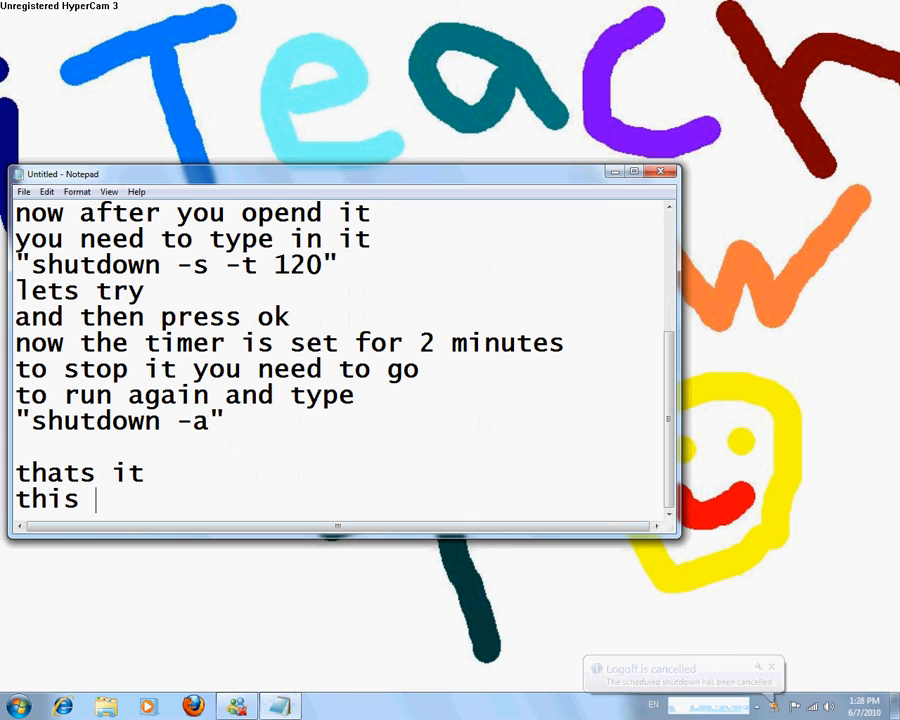
text(tutorial is)
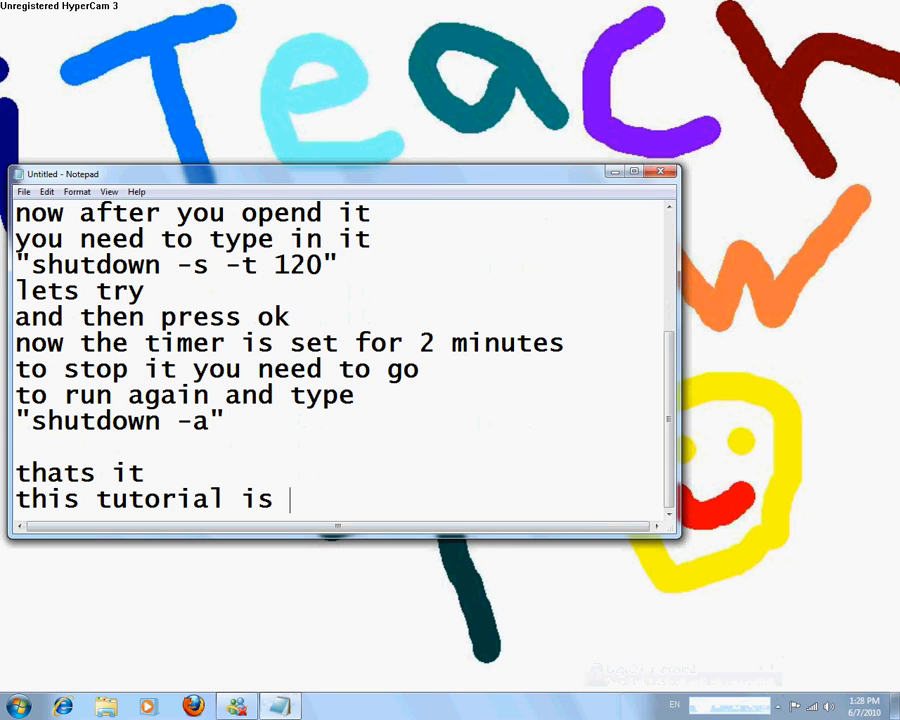
text(good)
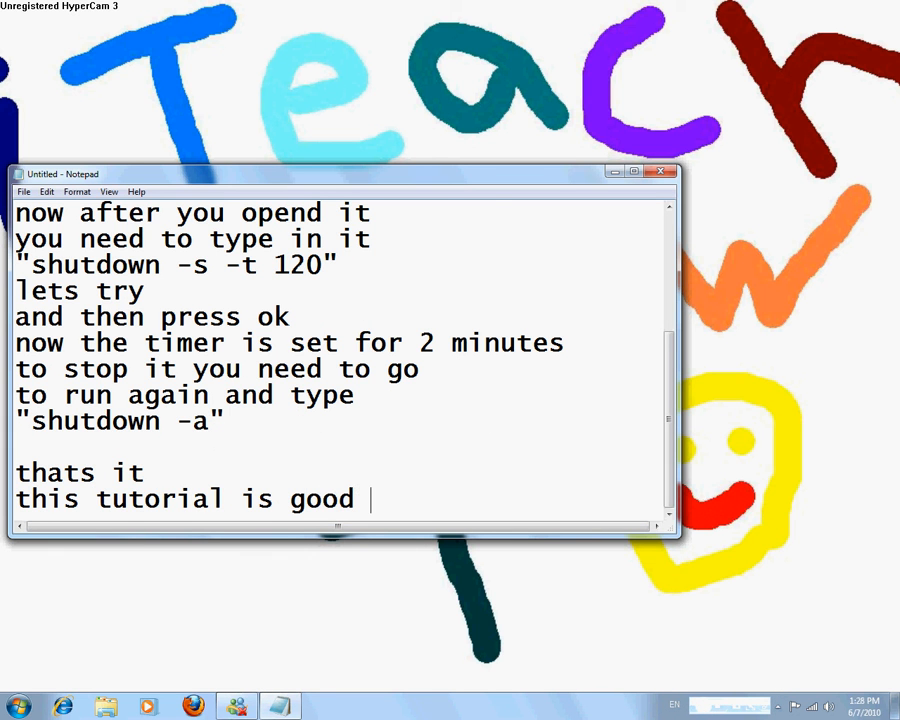
text(for just)
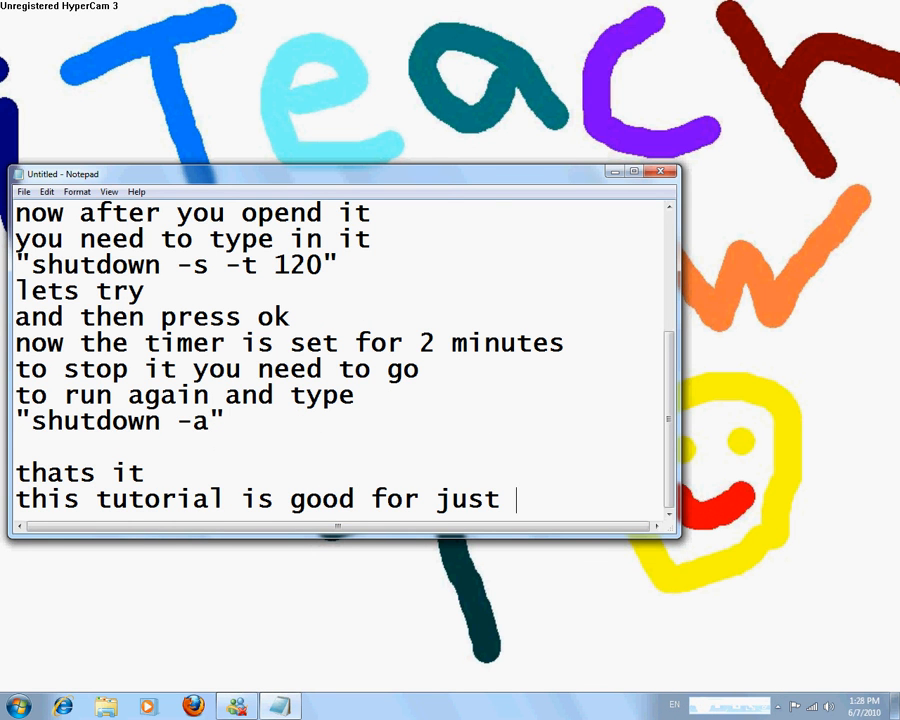
text(shuting down)
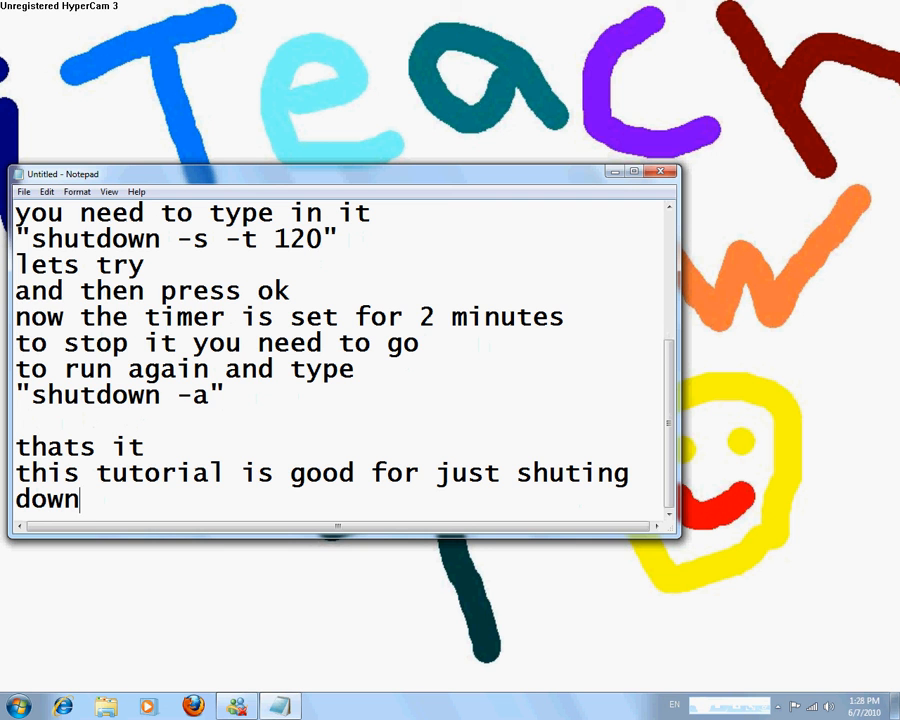
text(you computer)
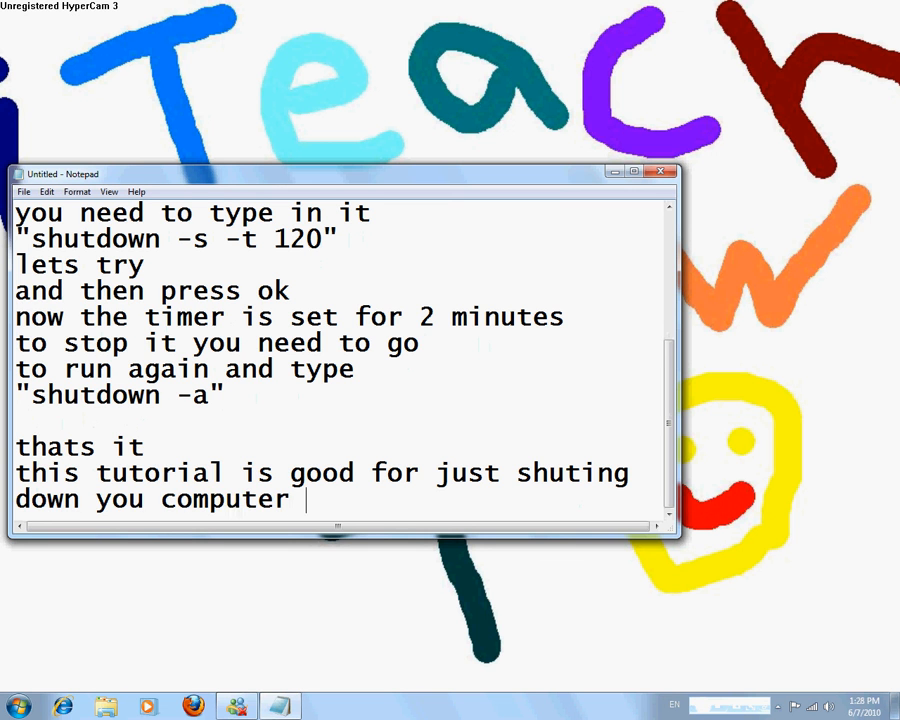
text(or you can)
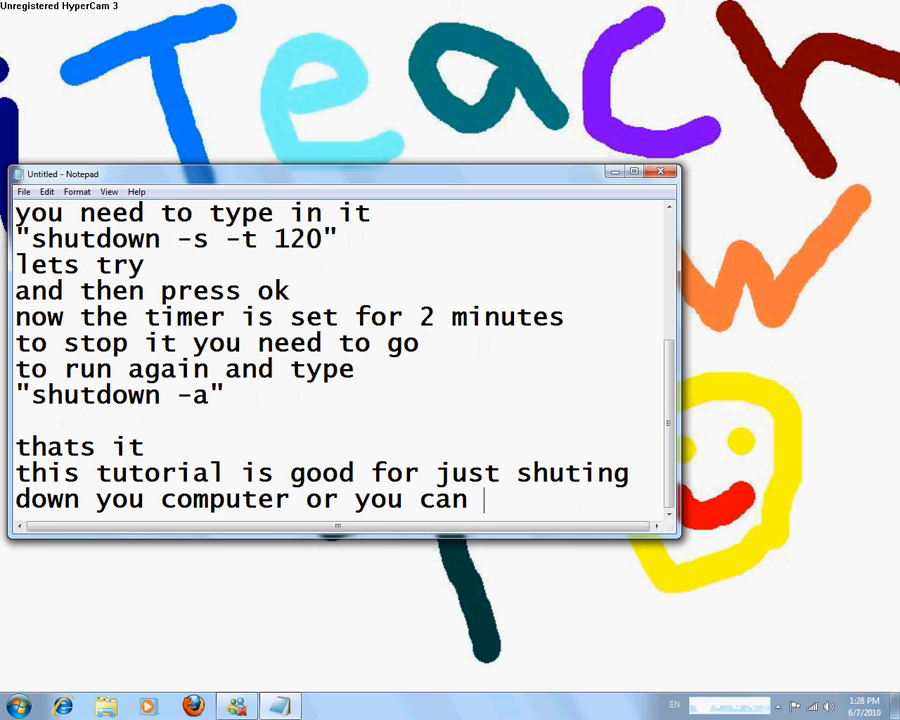
text(trick your)
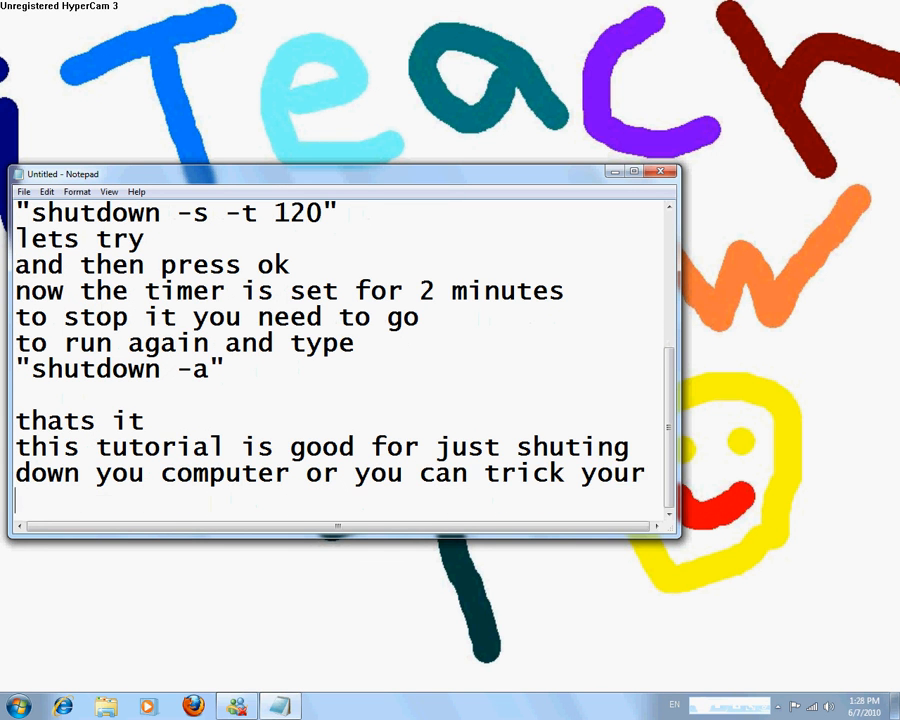
text(friend :D)
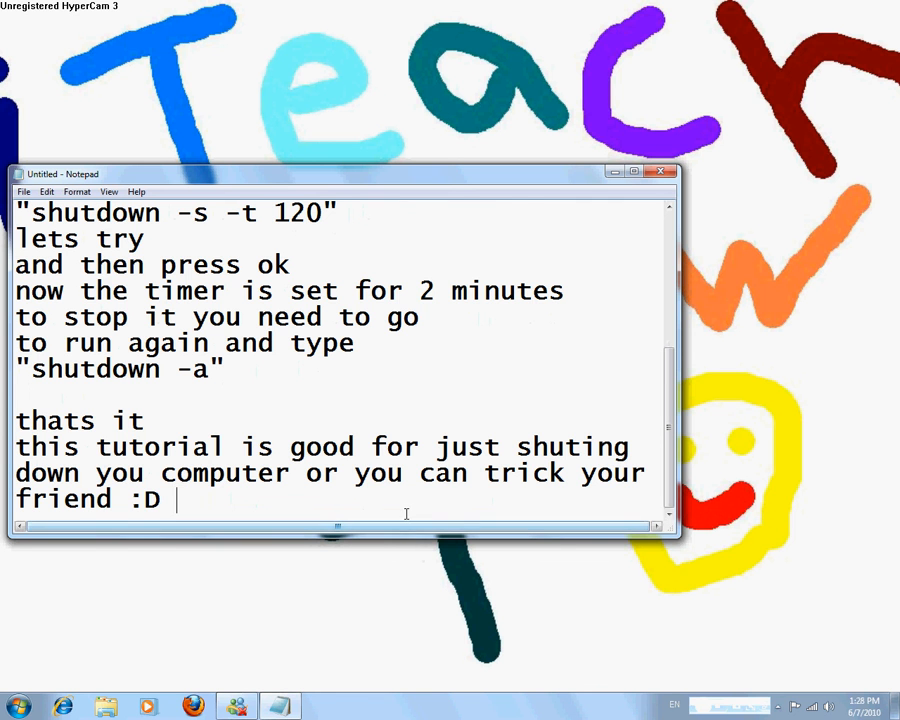
key(ctrl+a)
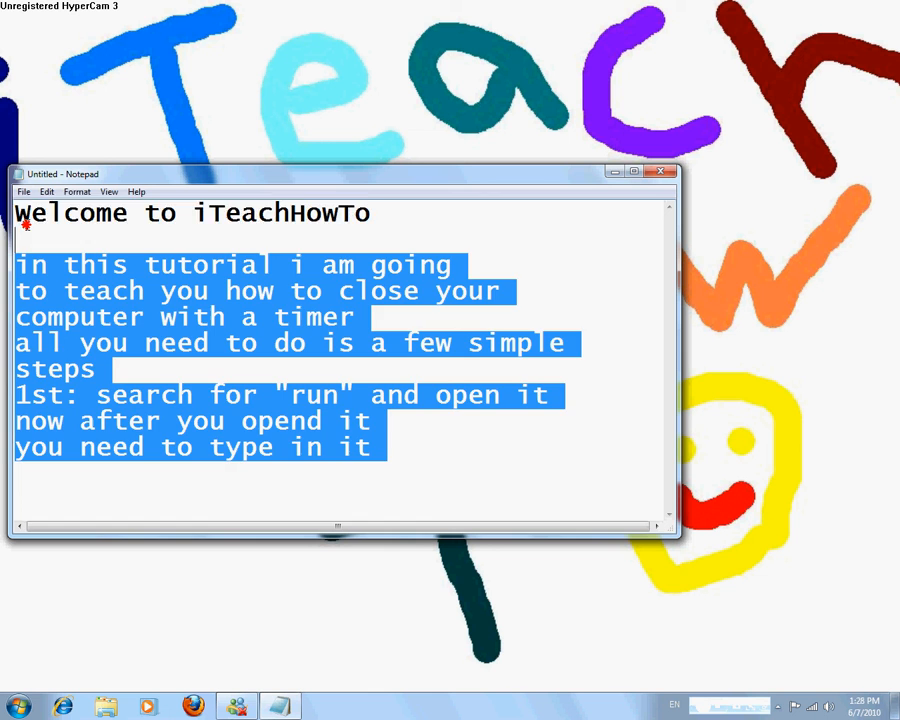
Replace the text with the credits line 'this video was brought to you by :'.
text(this v)
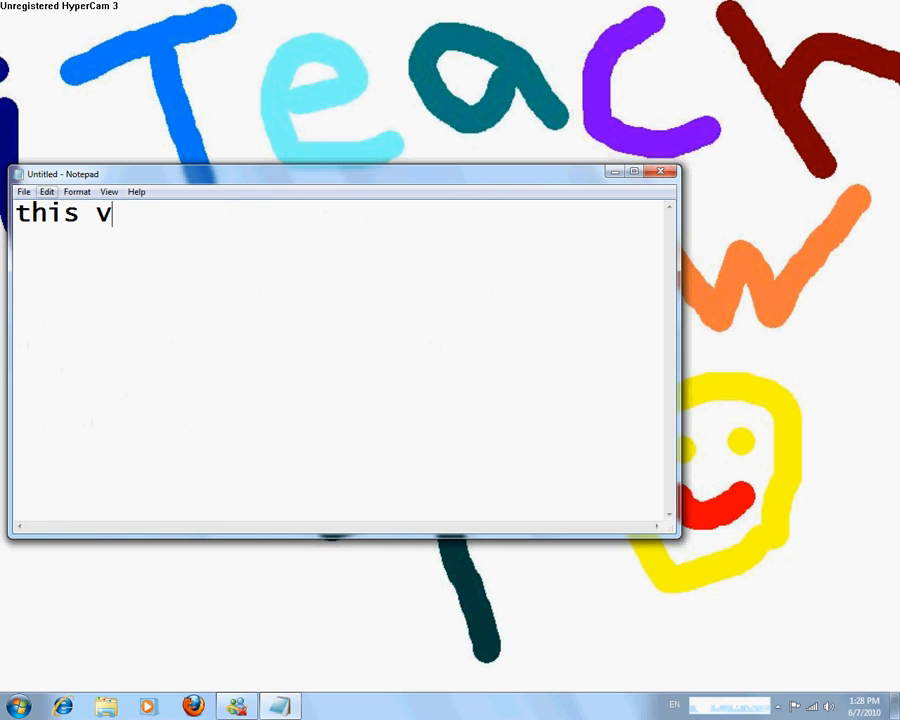
text(ideo was broug)
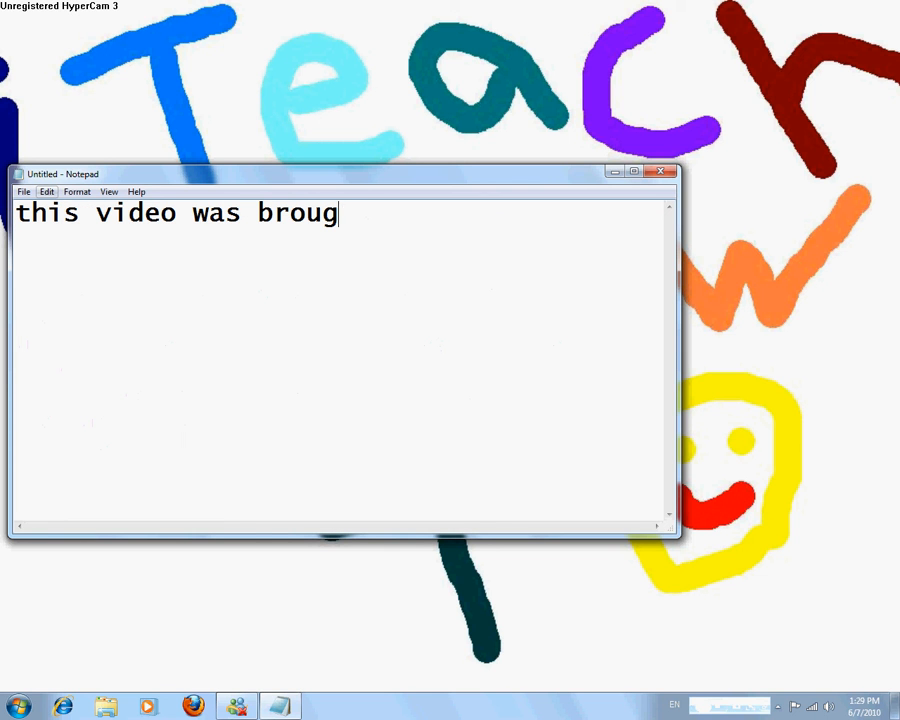
text(ht to you by :)
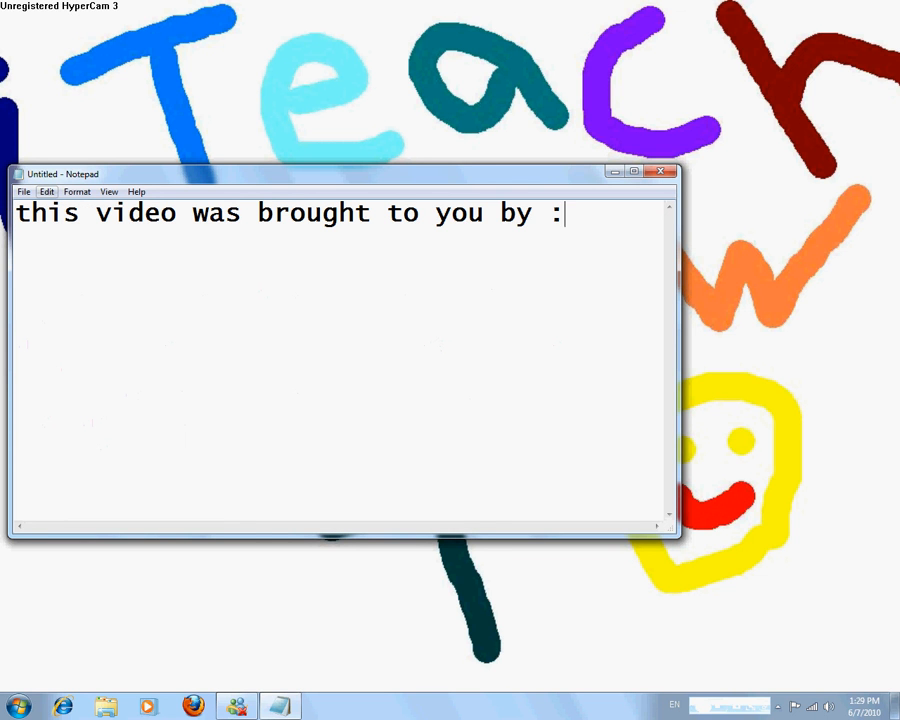